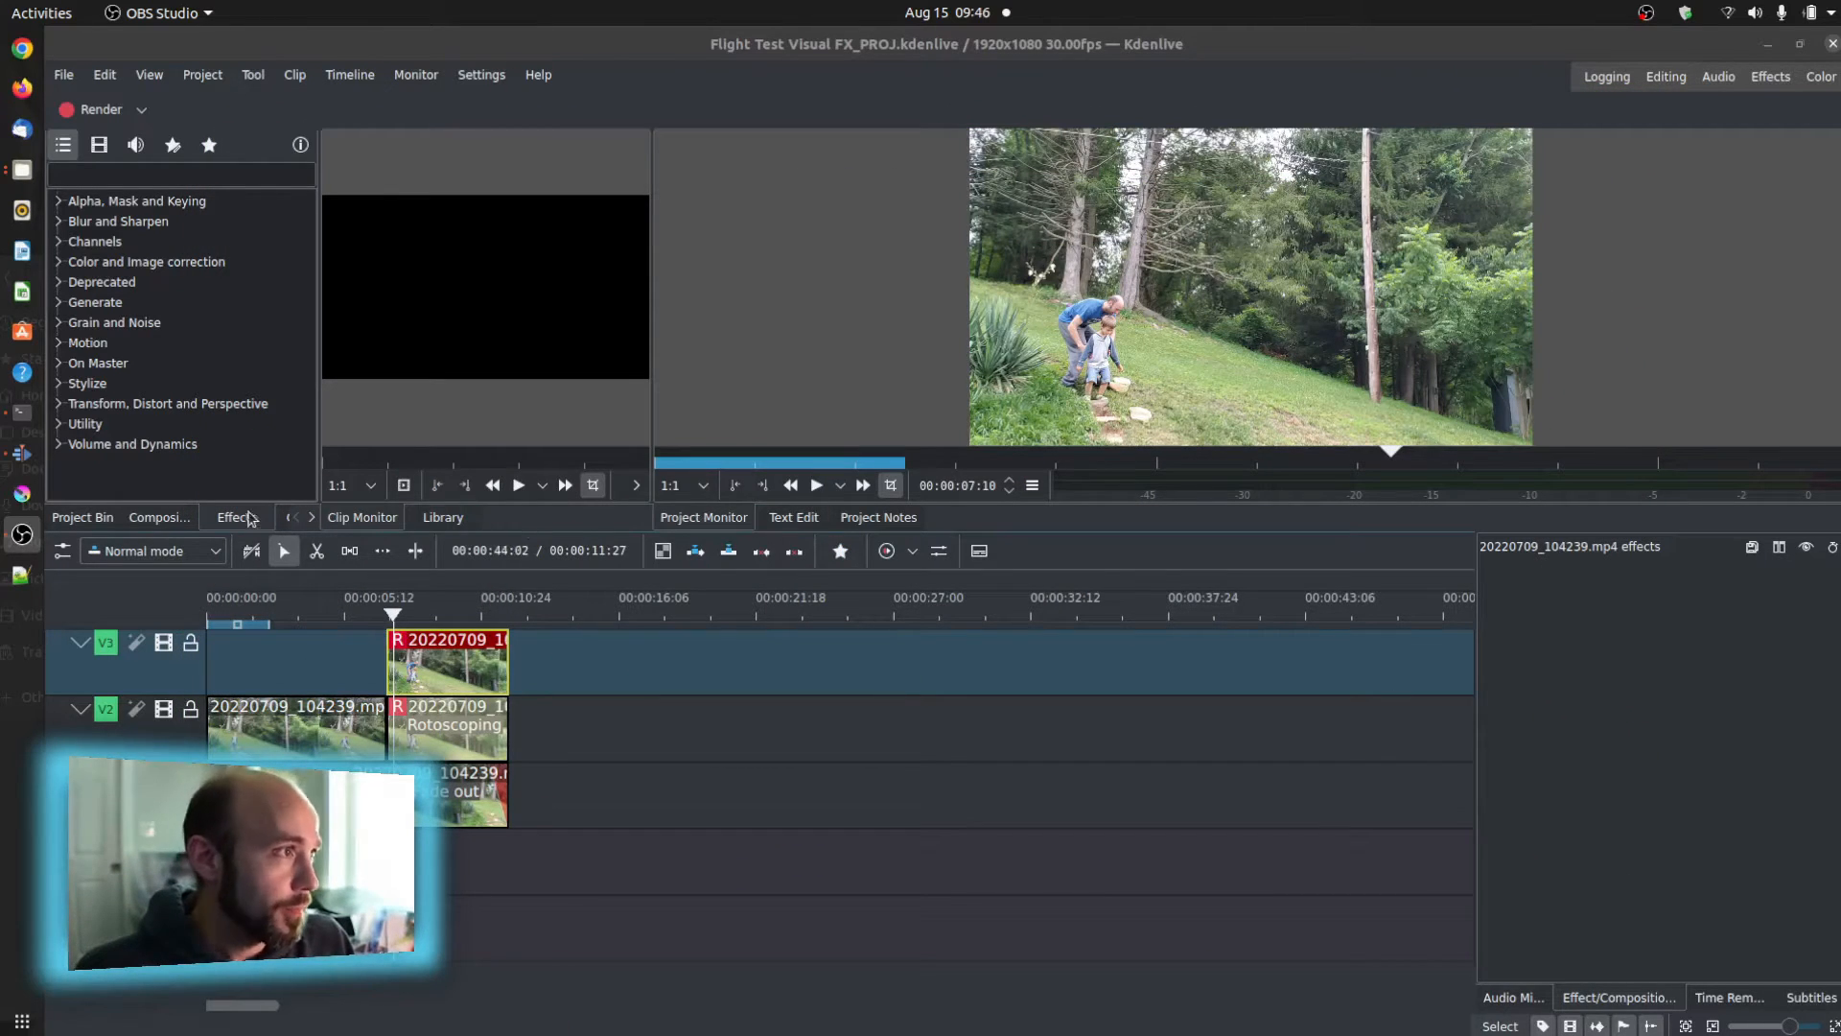
- Show the Effects library and focus its search box
click(182, 174)
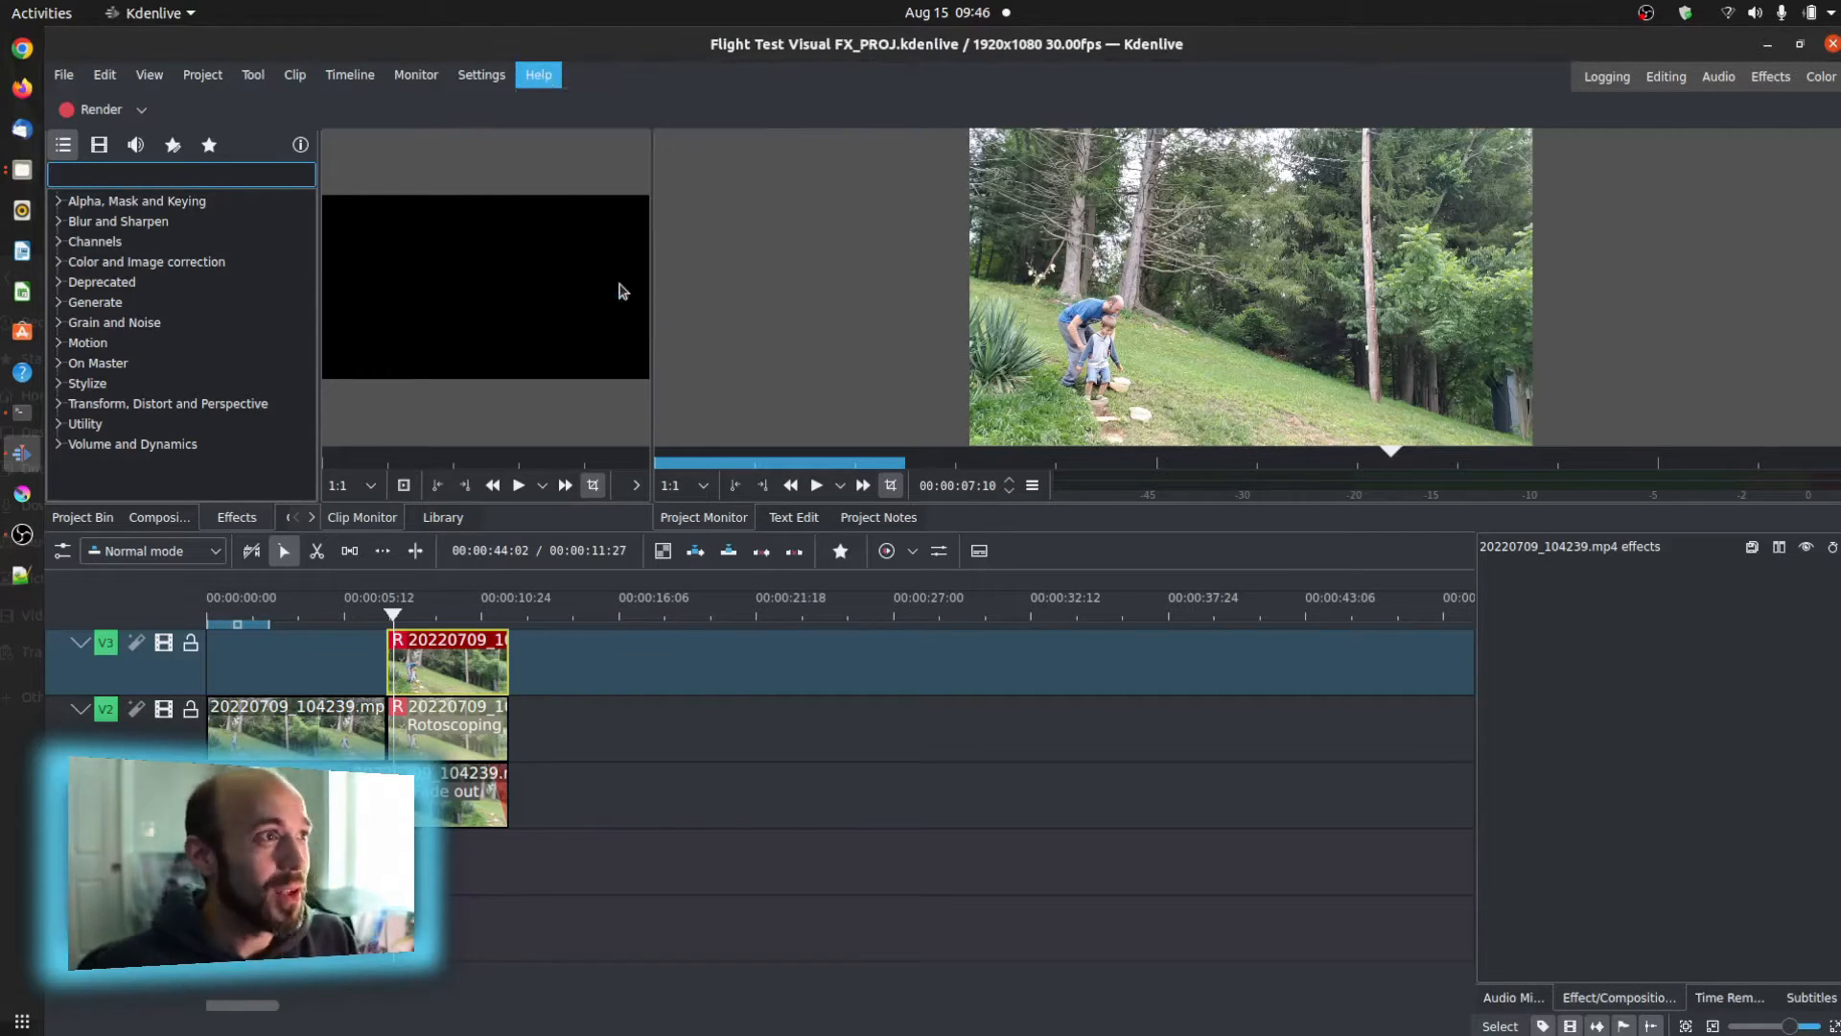
click(536, 75)
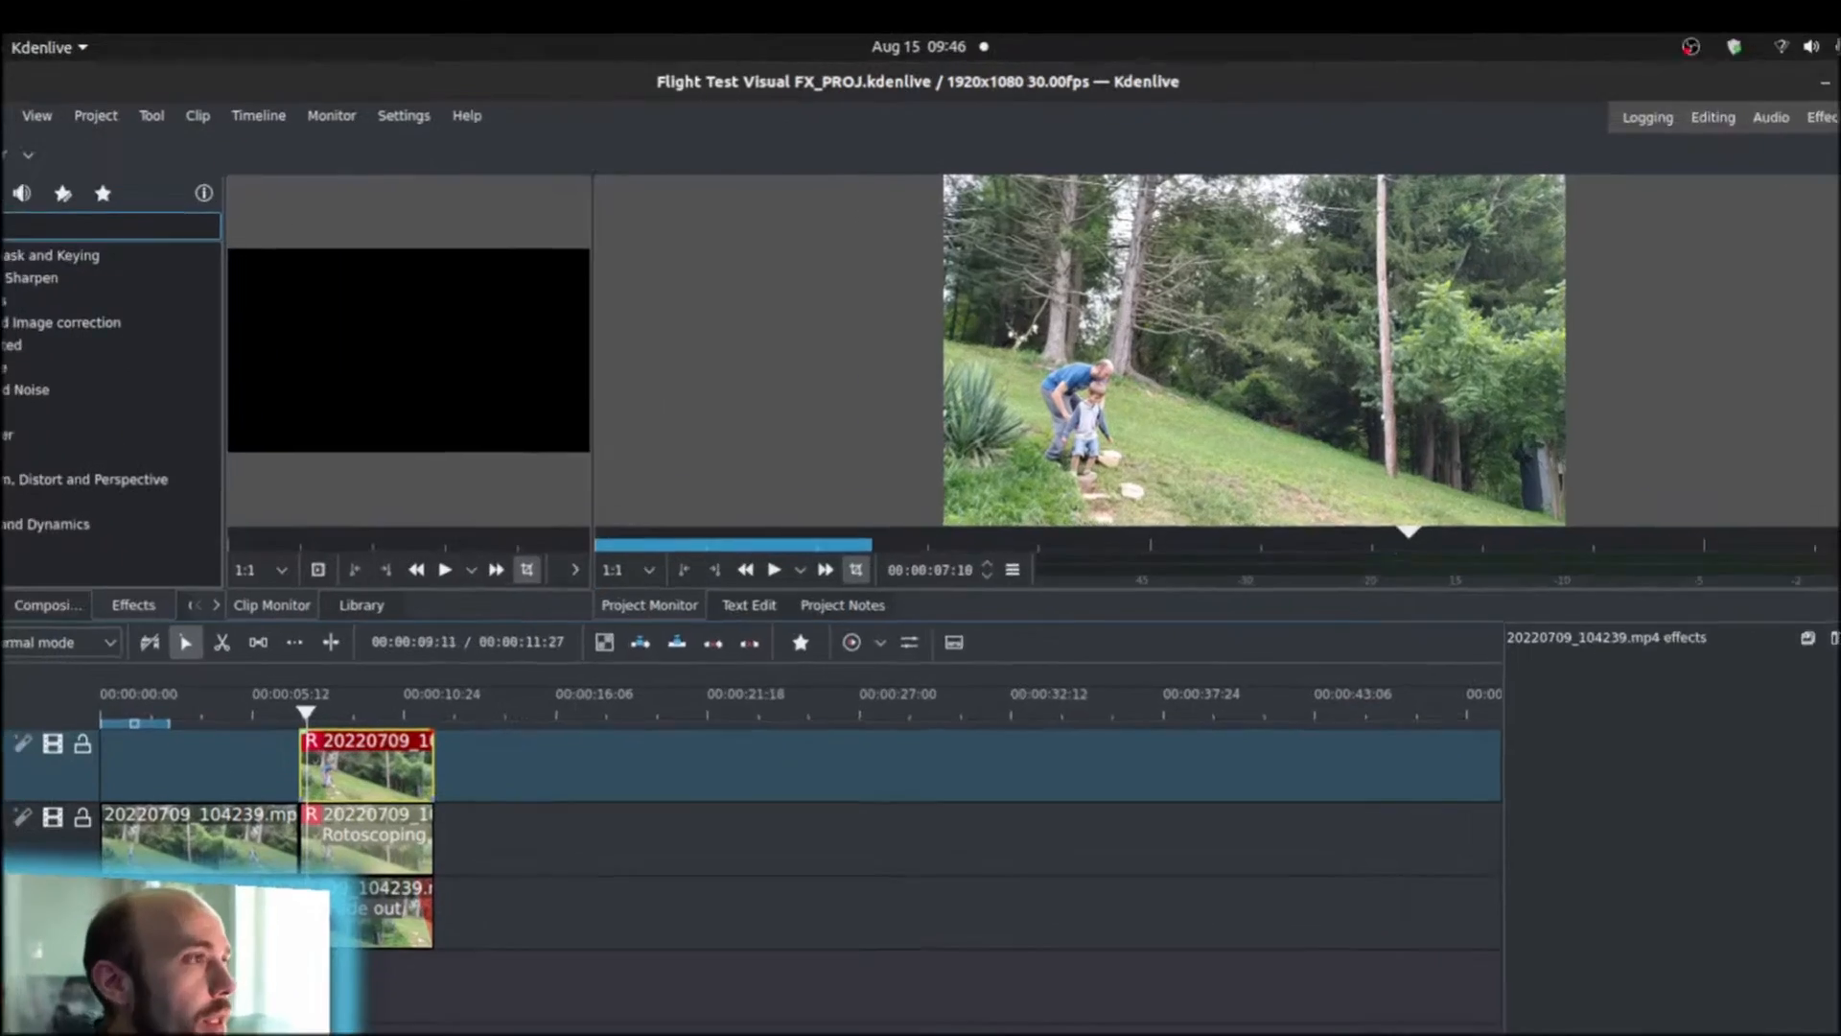
- Find 'motion' in effects, add Motion Tracker to the top clip and fit its box around the child
text(m)
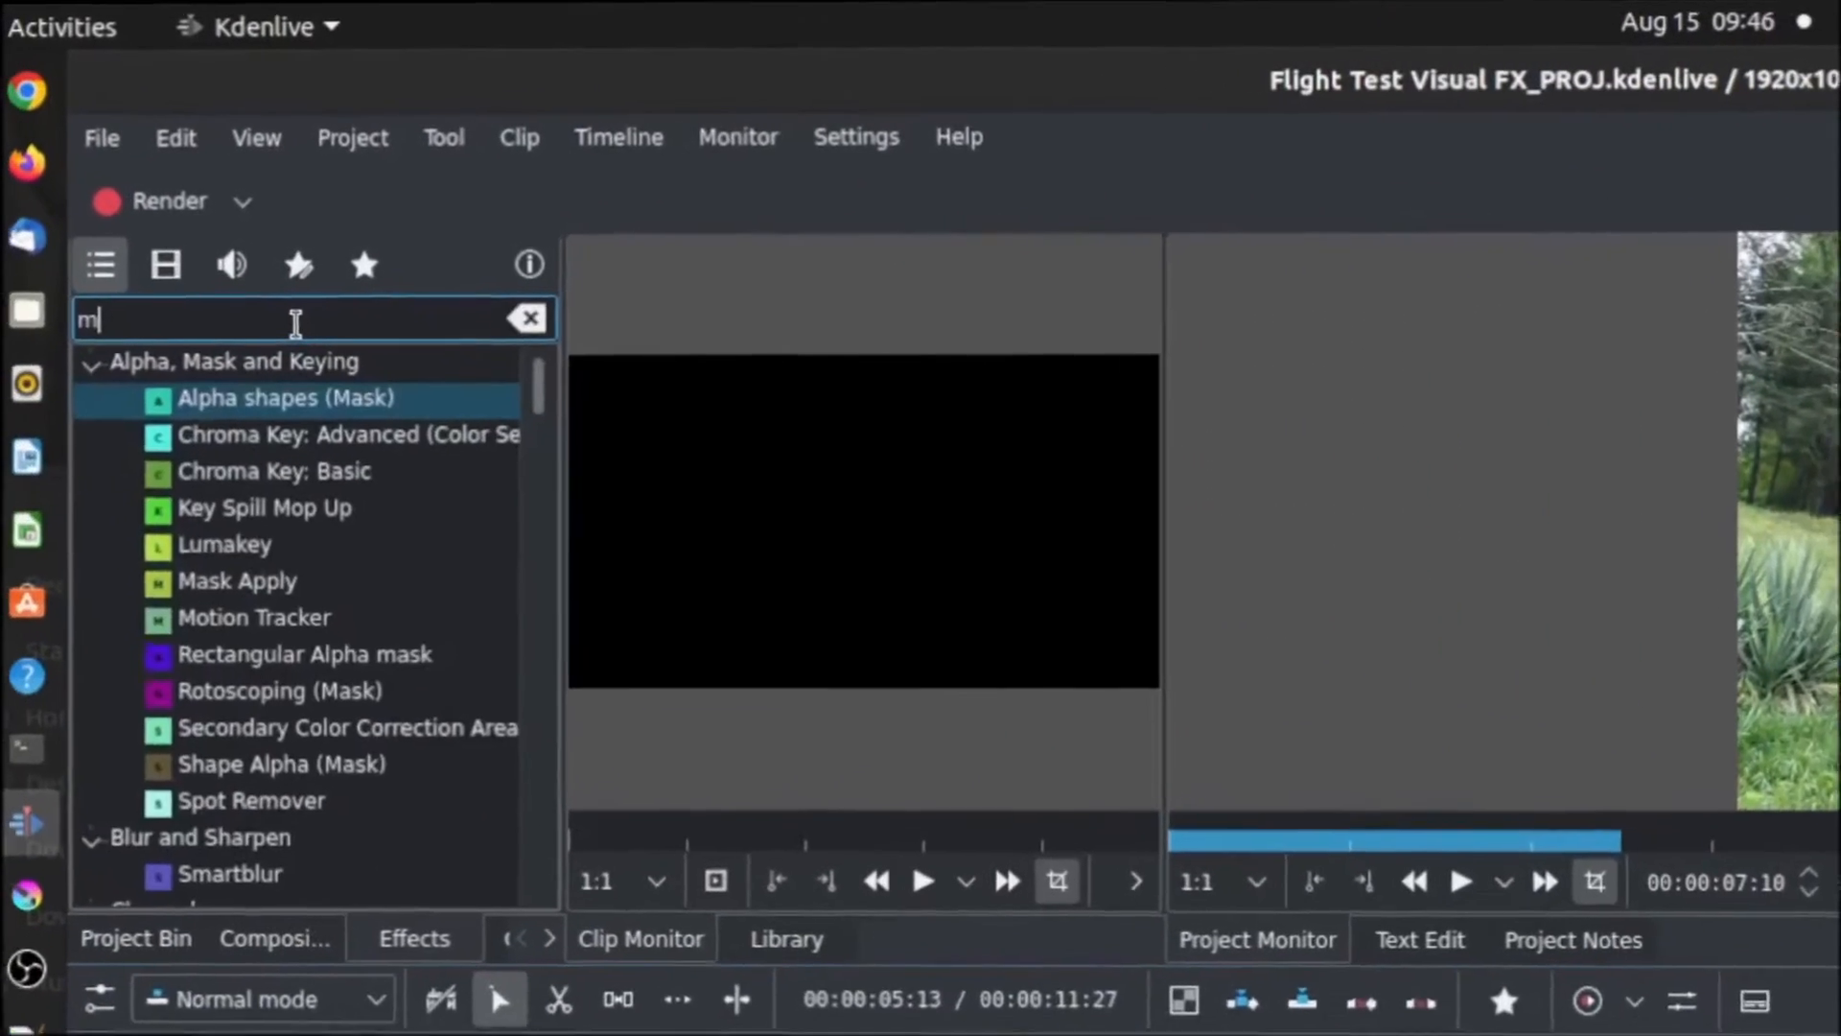
text(otion)
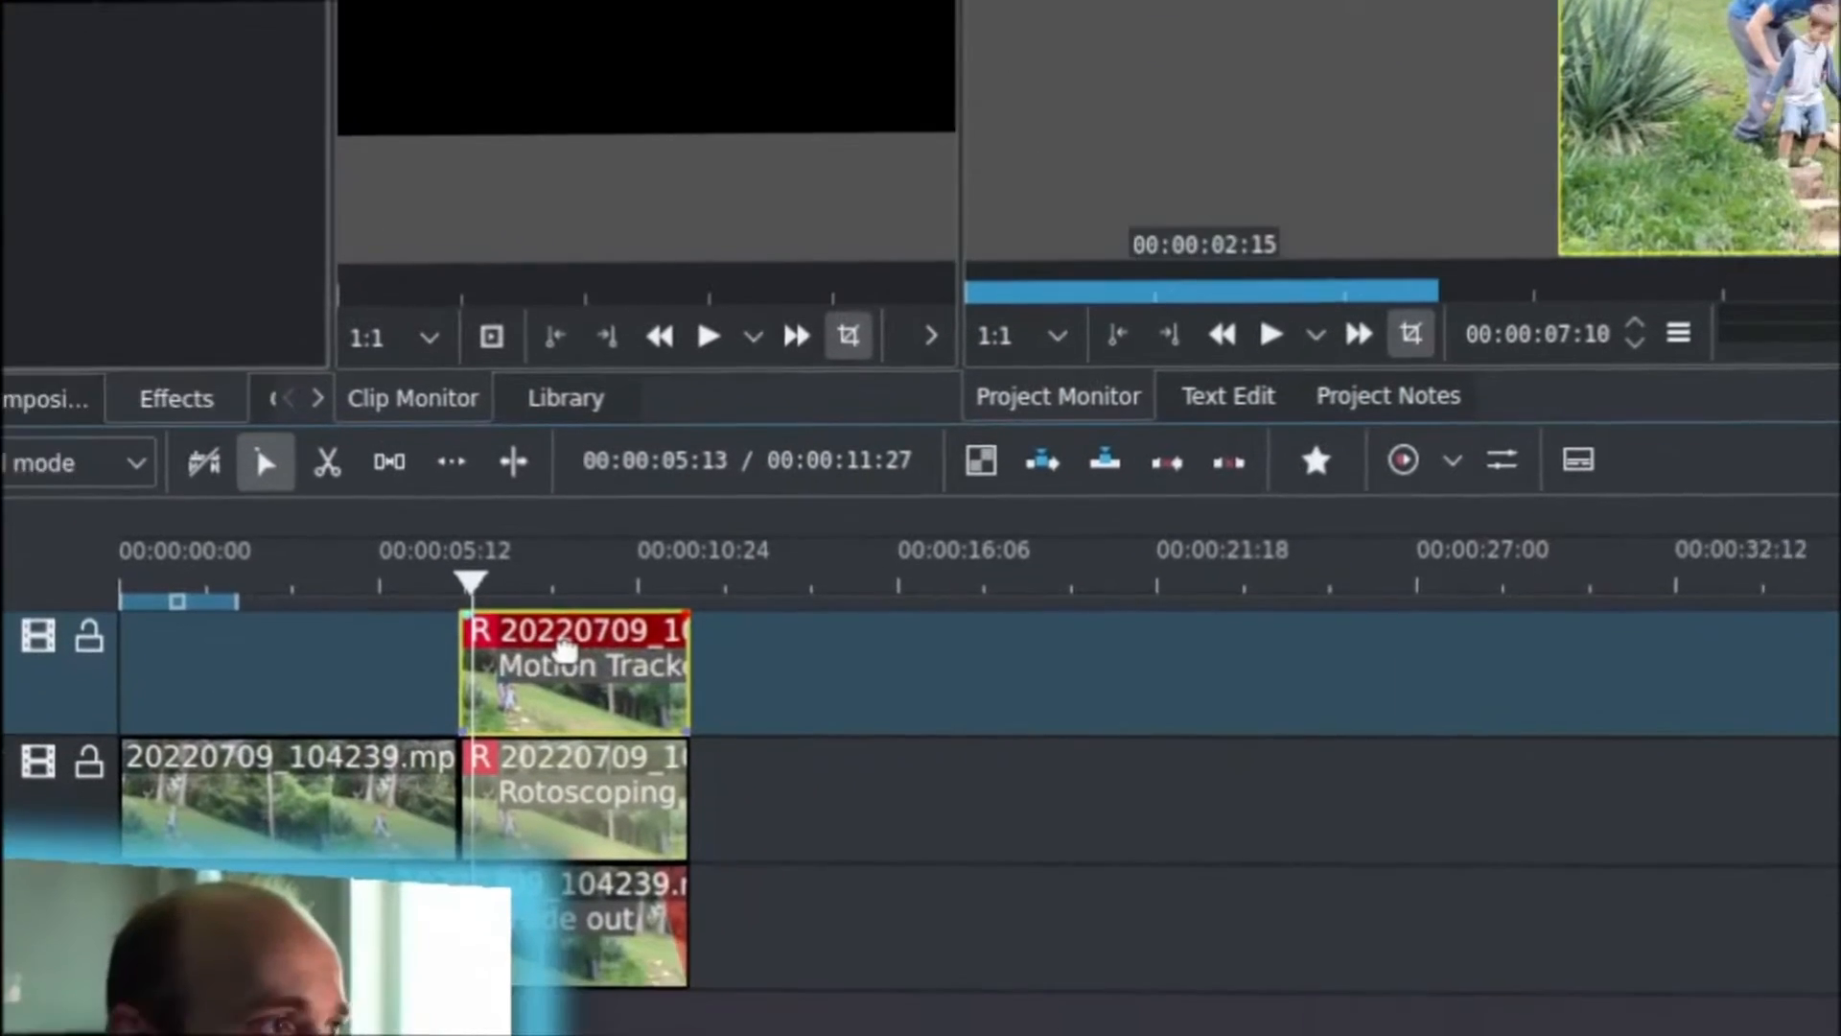
click(1691, 548)
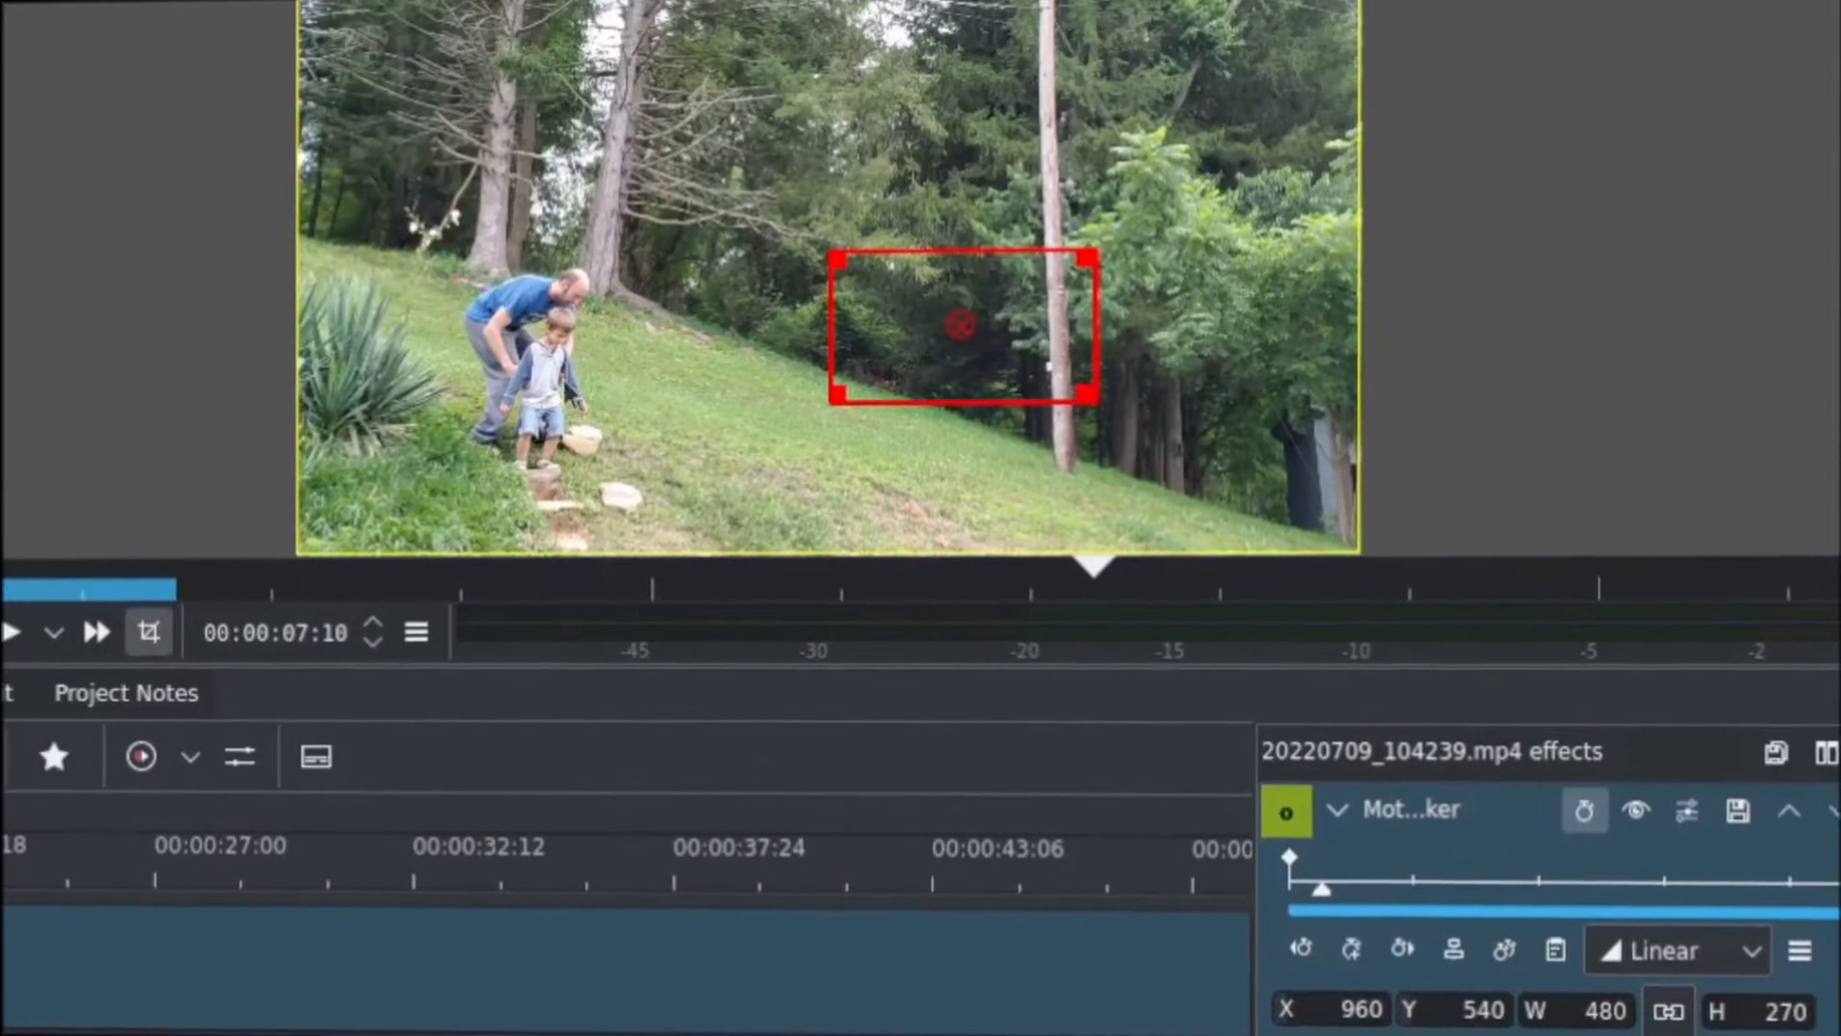
drag(962, 326, 602, 376)
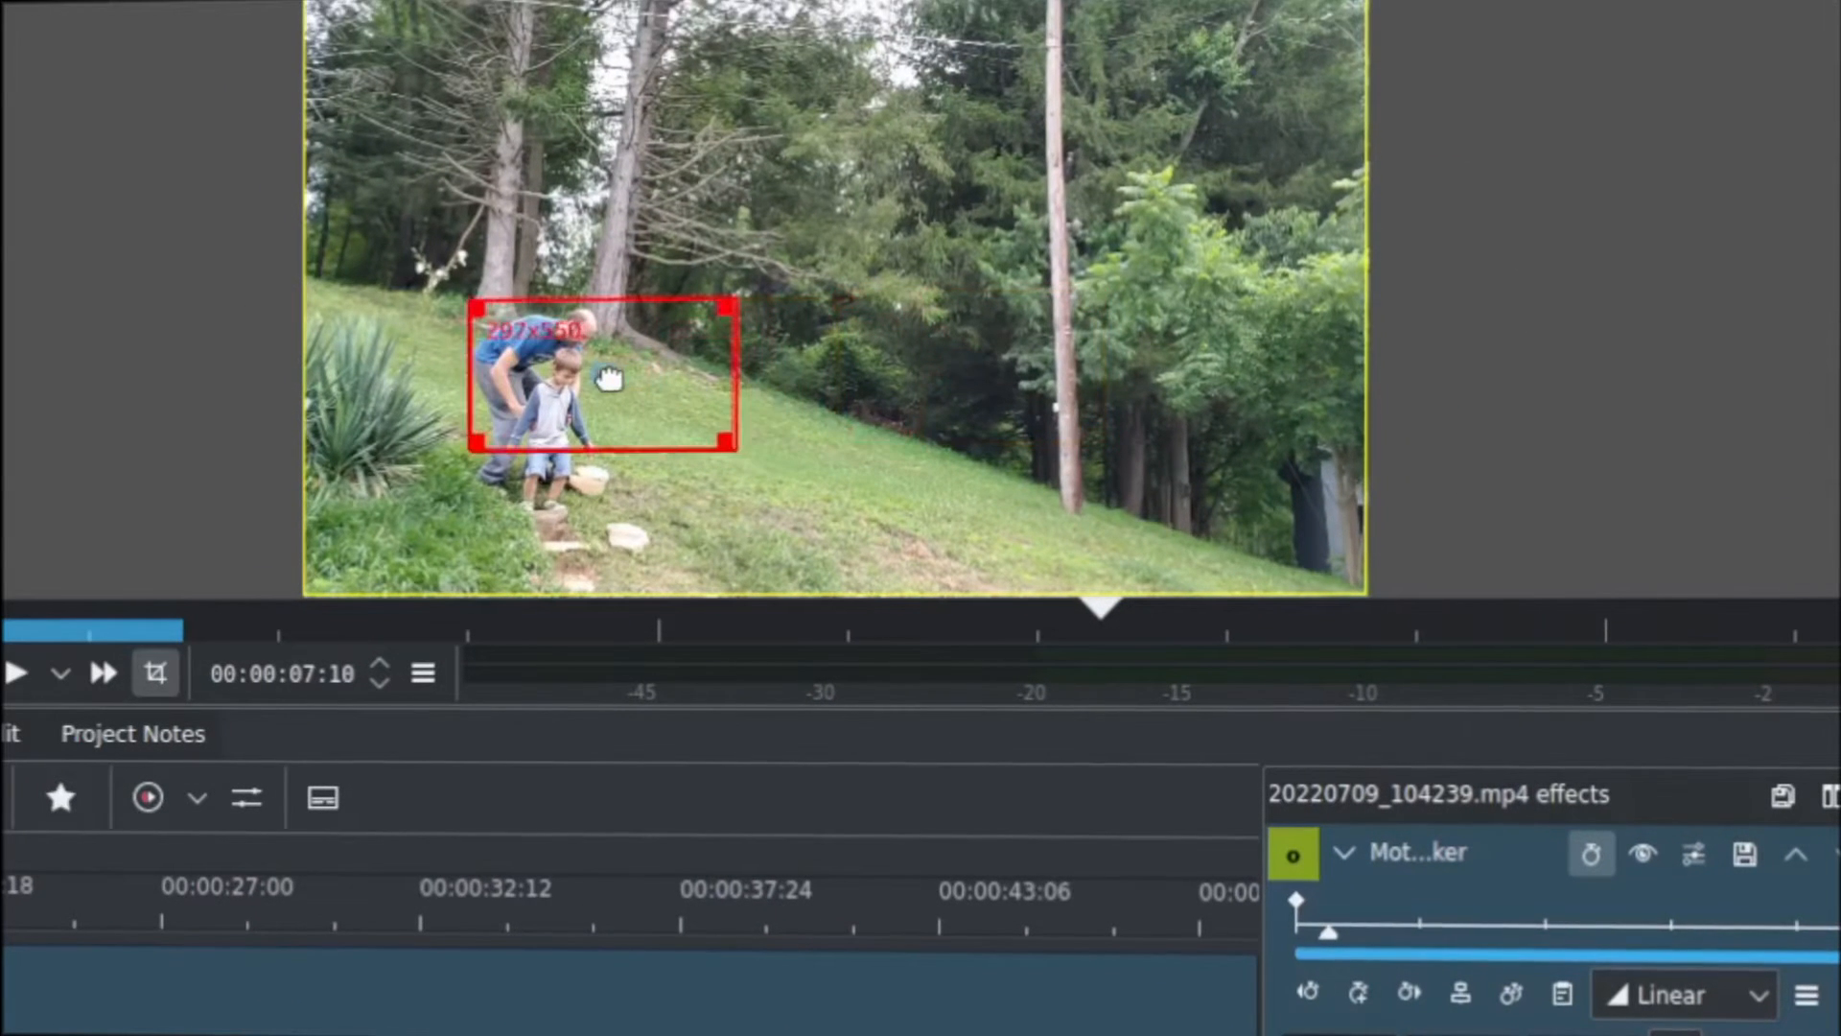
drag(736, 449, 737, 470)
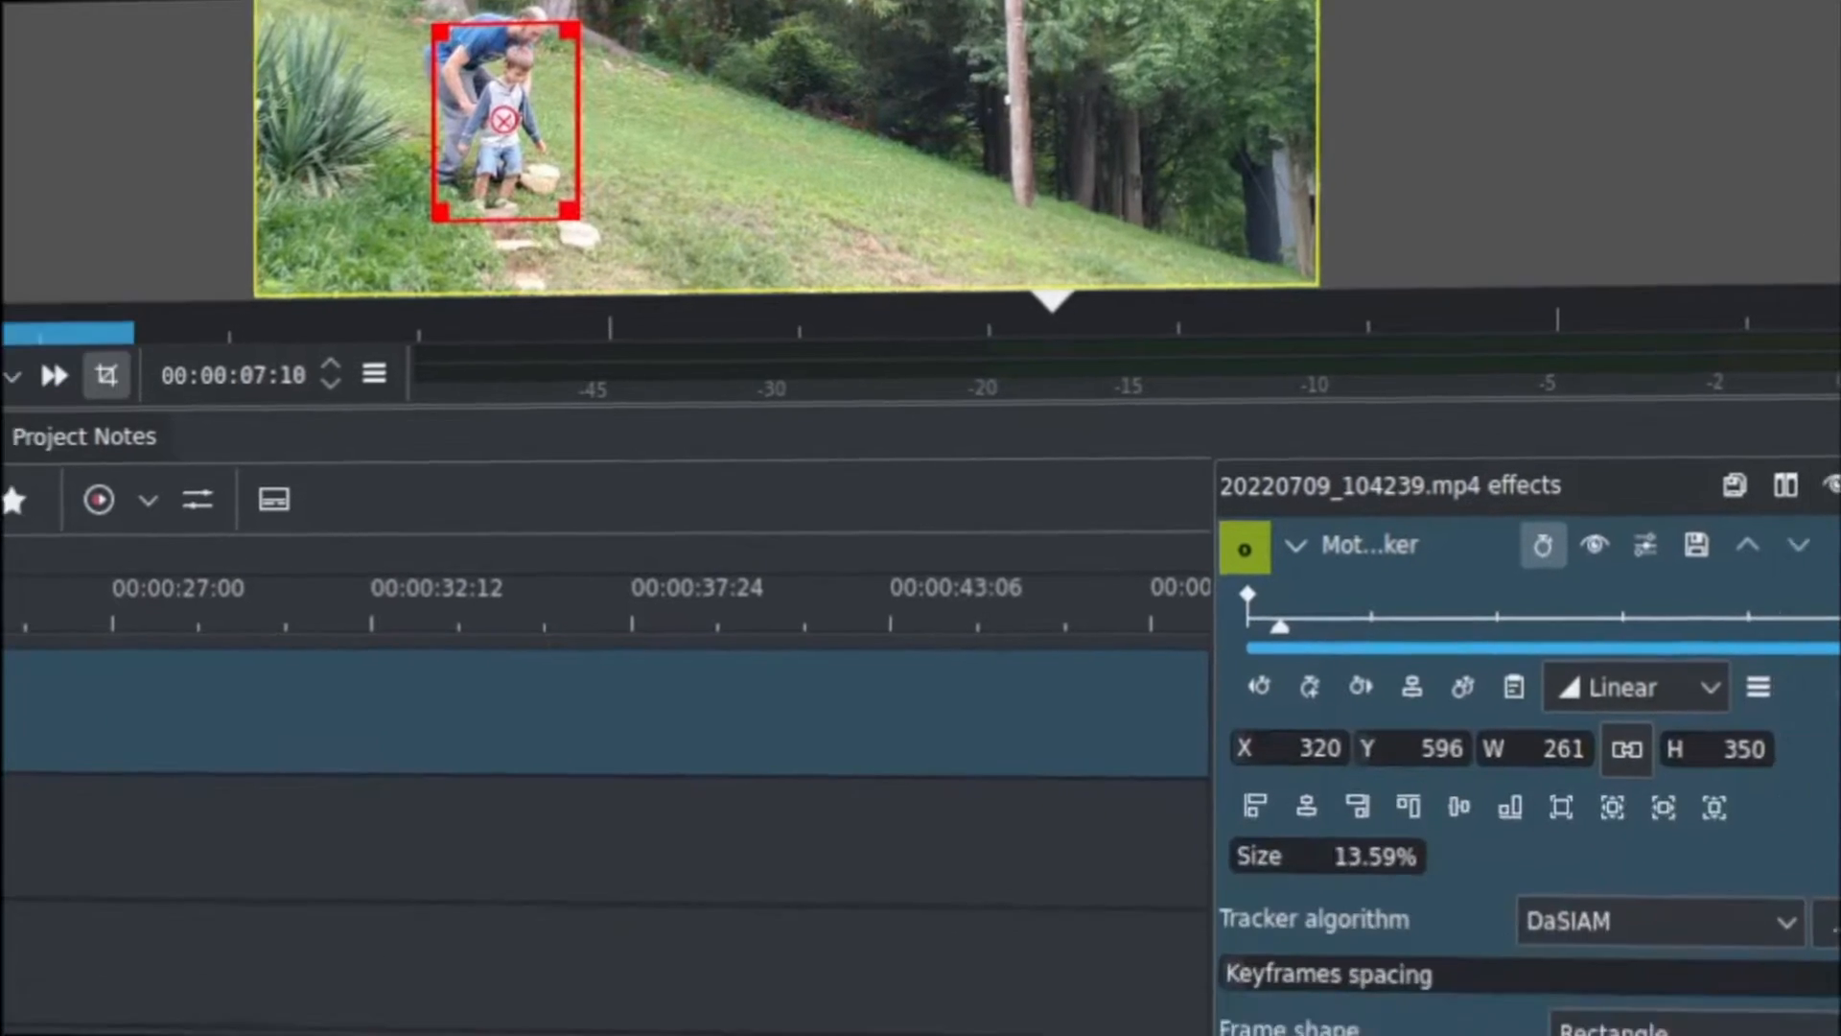
scroll(down, 3)
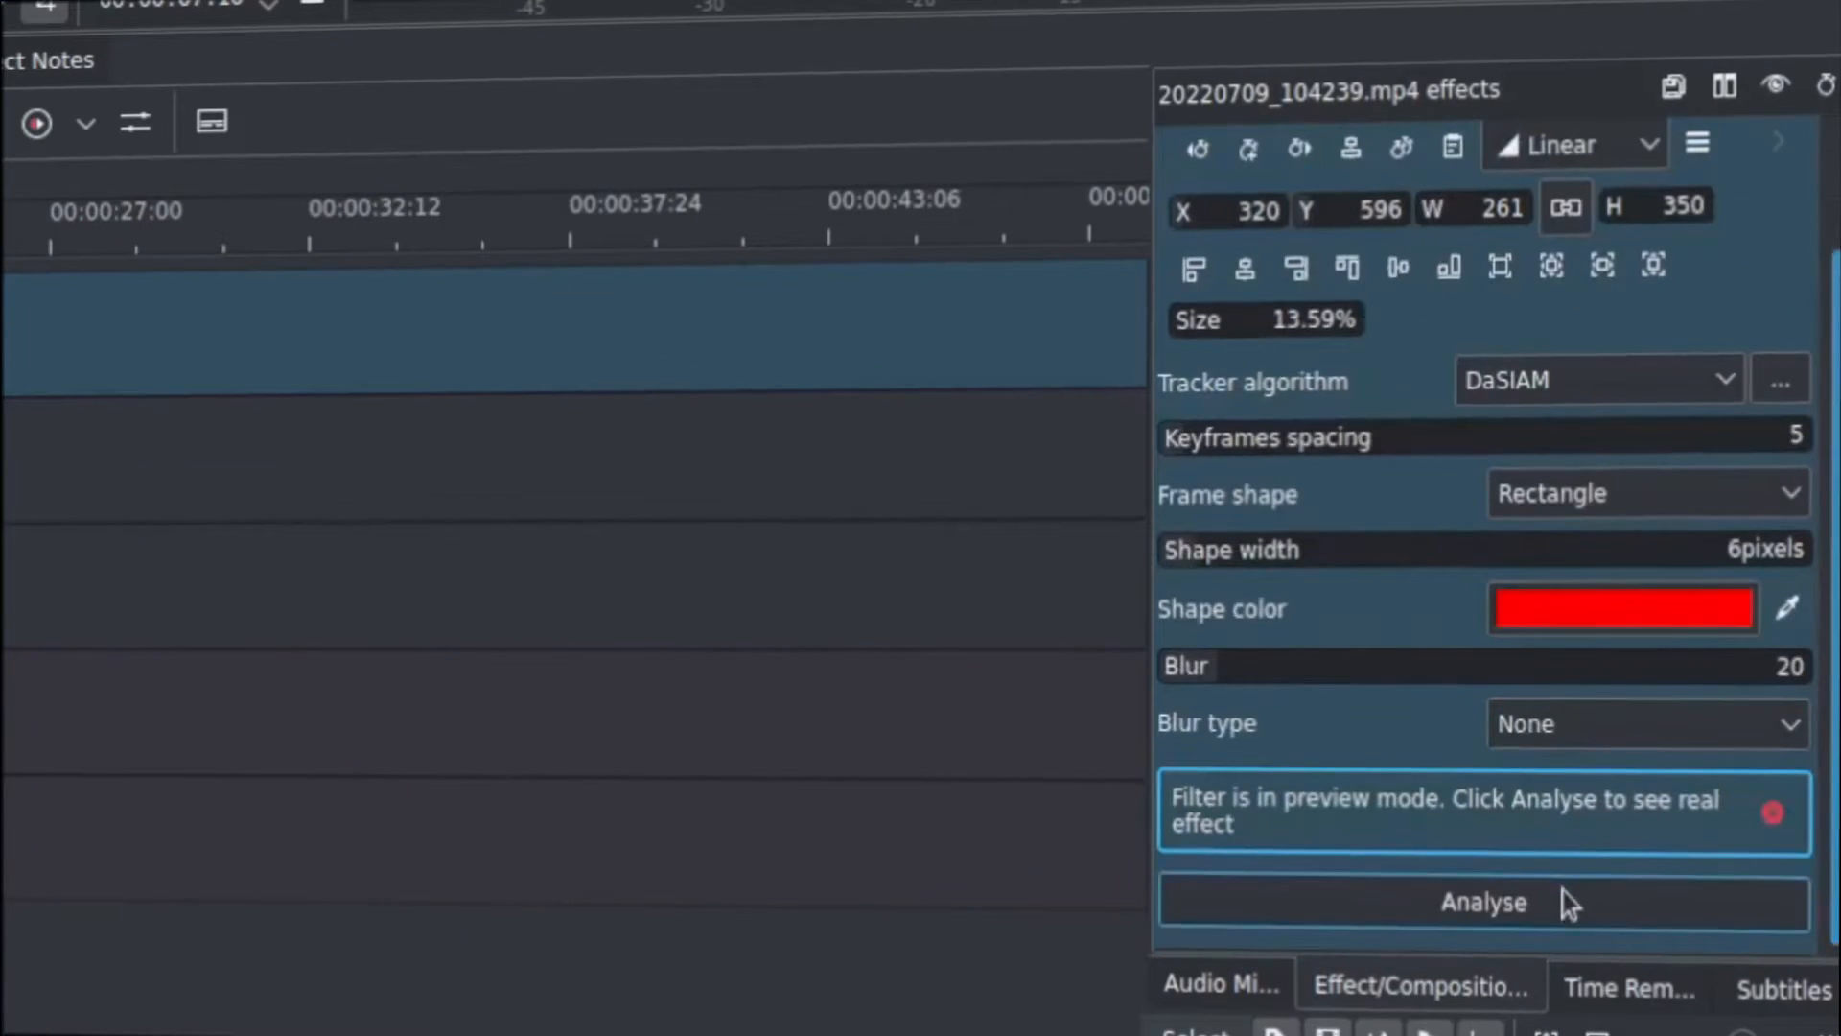
- Run Analyse so the Motion Tracker fills with keyframes following the child
click(1482, 902)
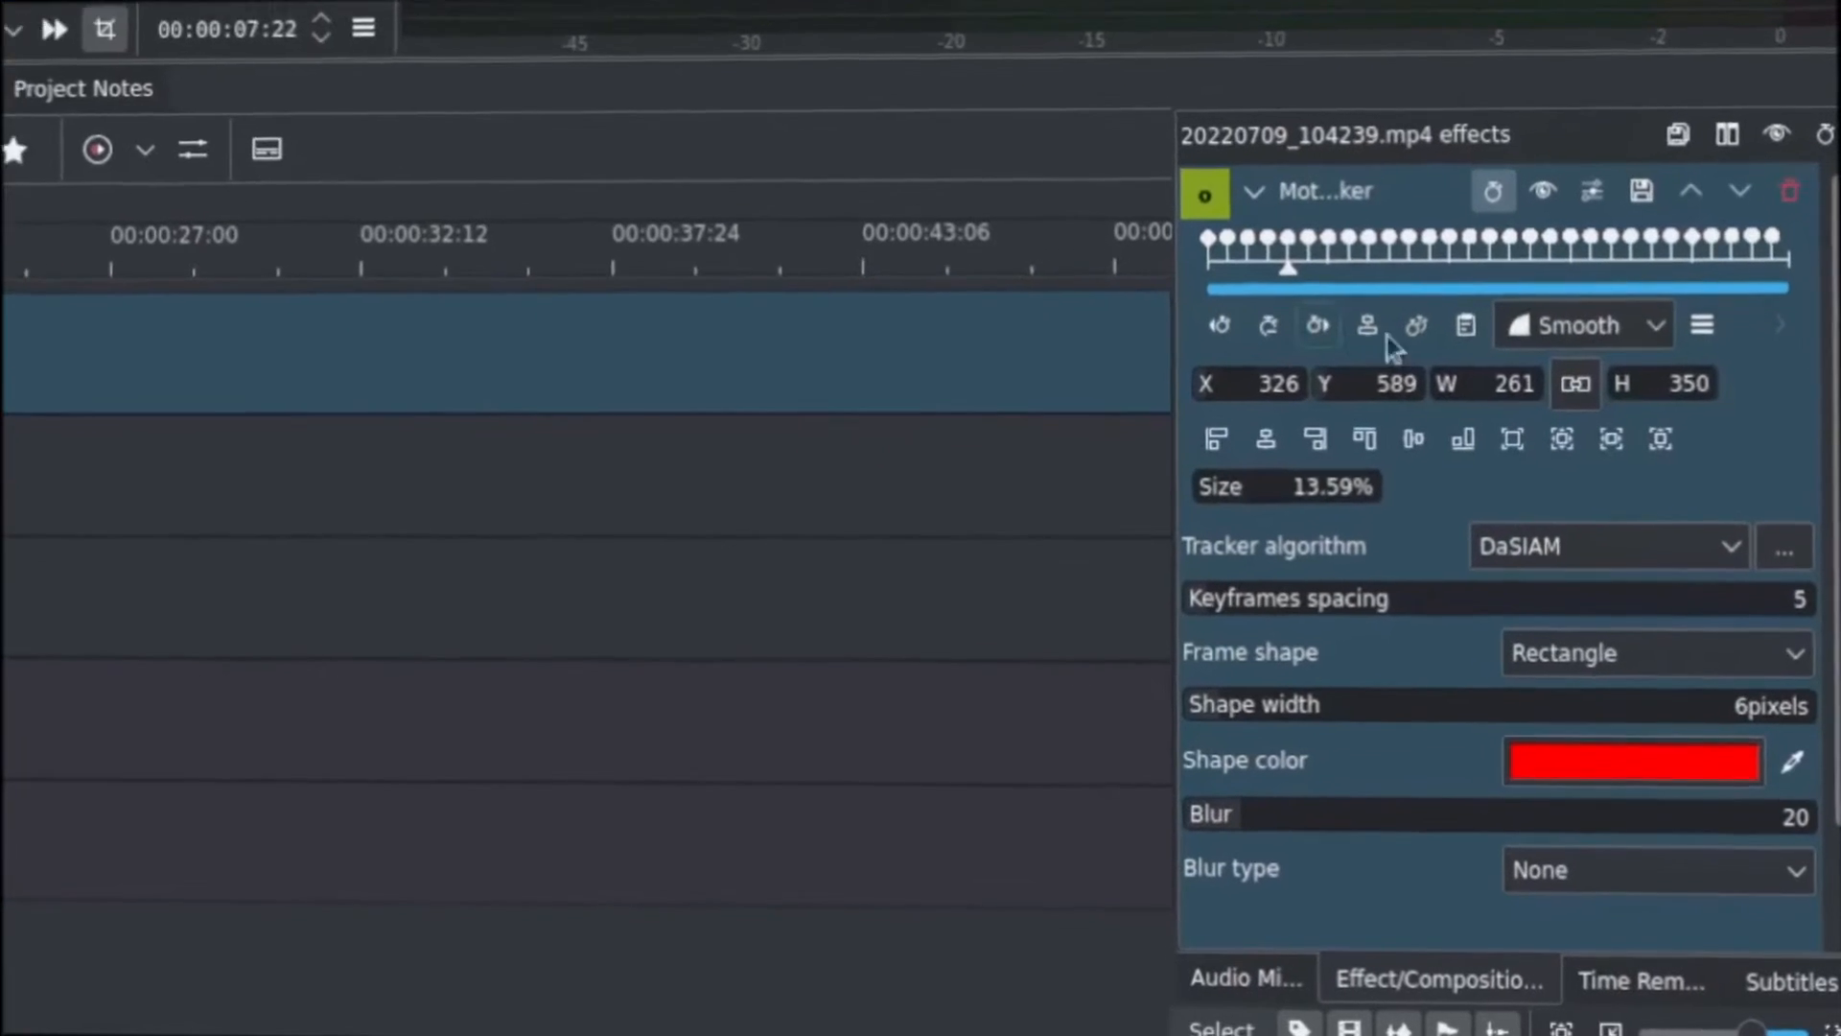
- Copy the tracked keyframes to the clipboard and search the effects for 'roto'
click(1702, 326)
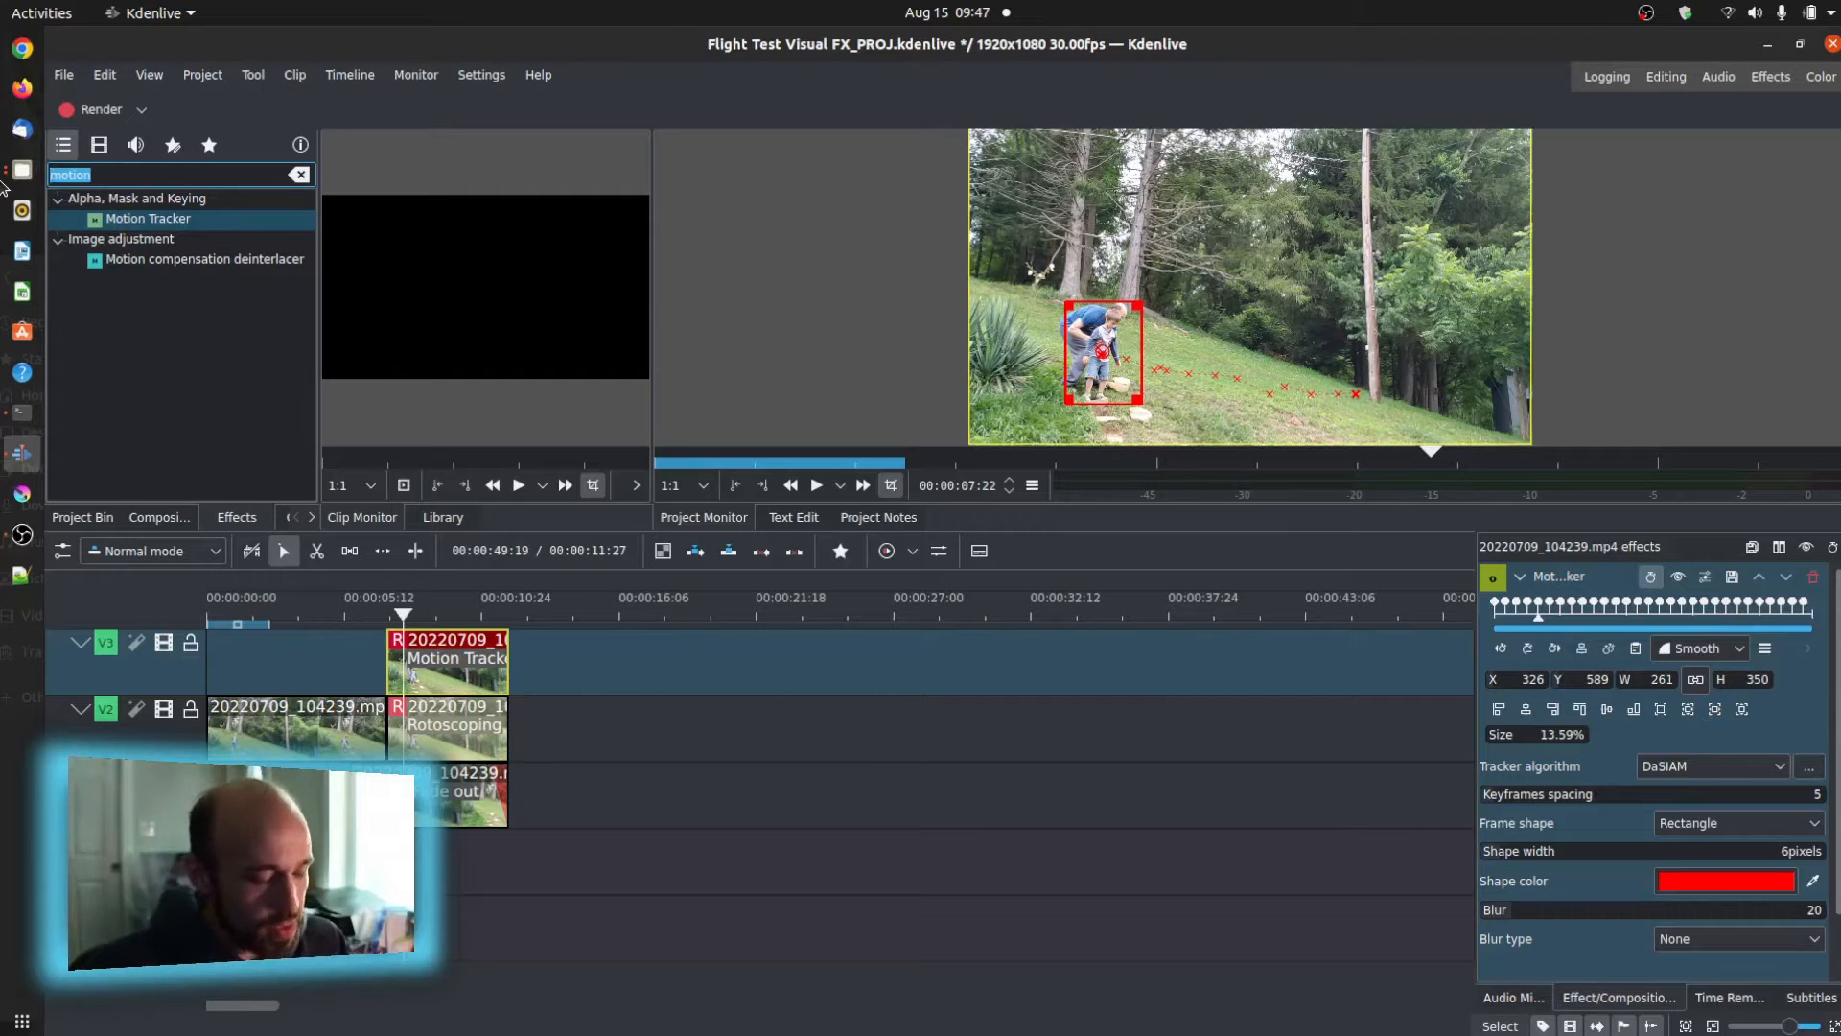
text(roto)
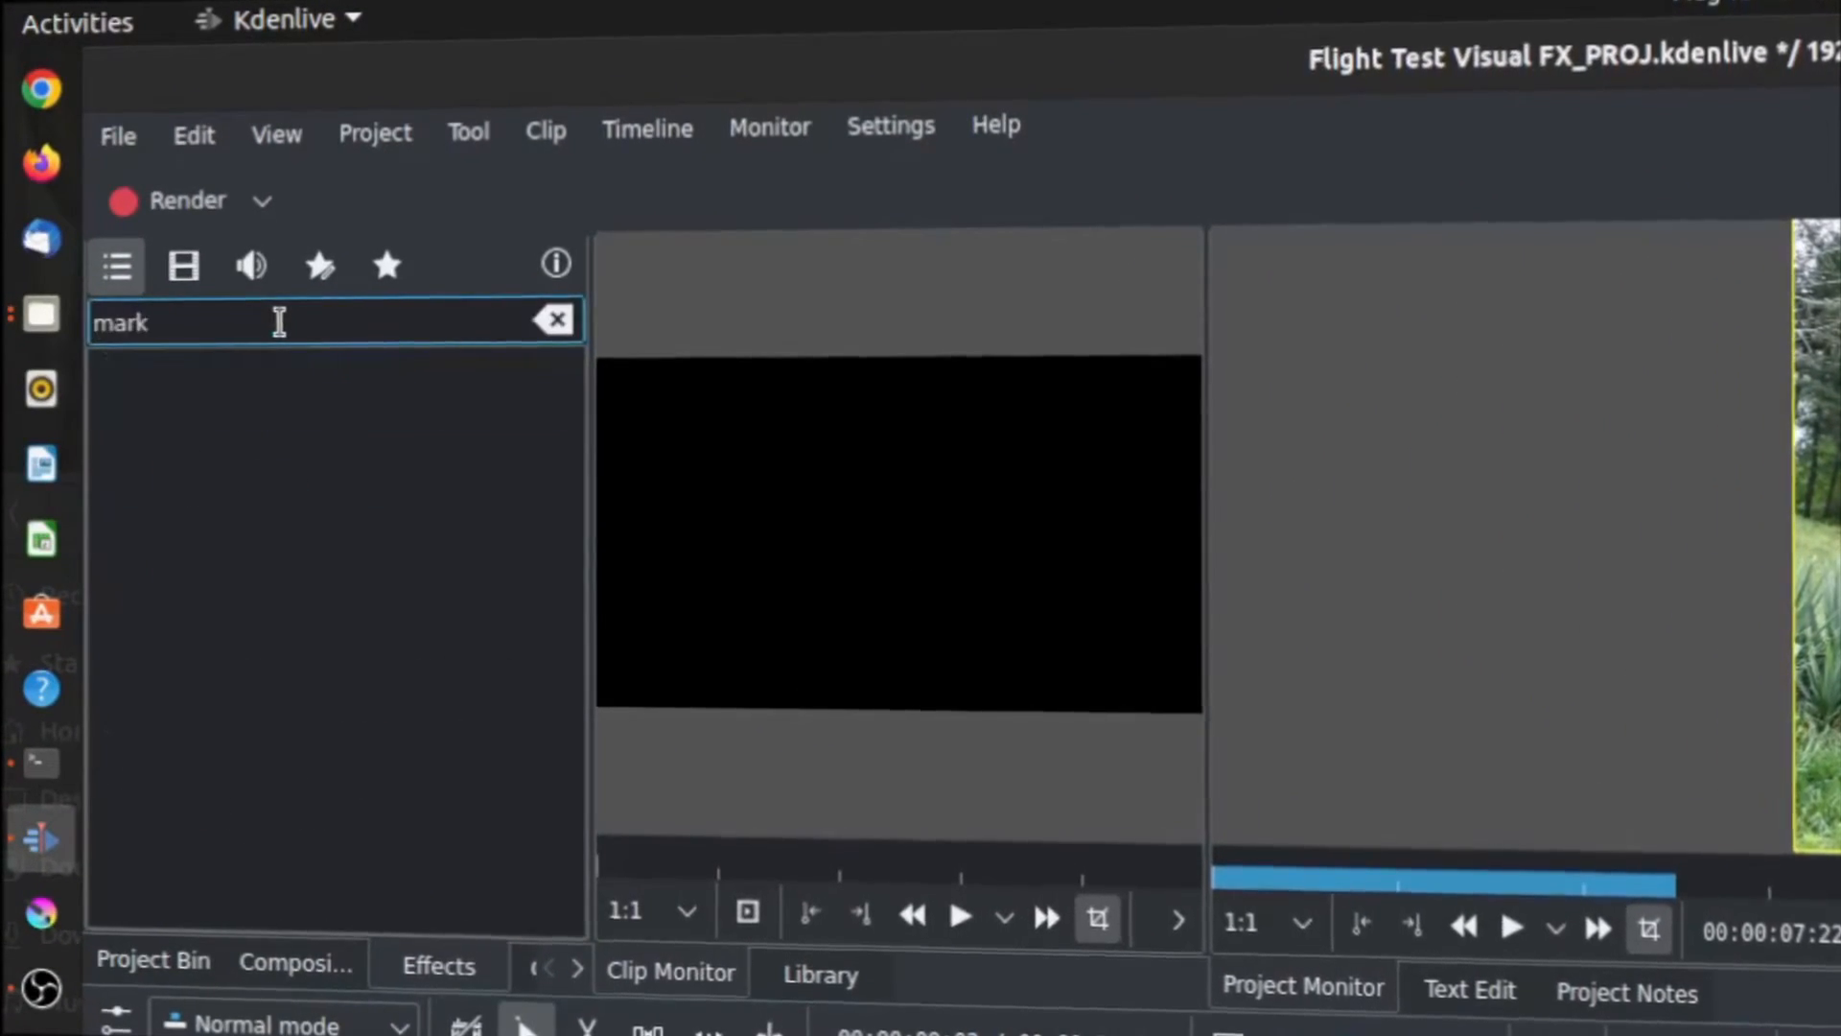
- Search 'mask' and add Alpha shapes (Mask) below the Motion Tracker
text(mask)
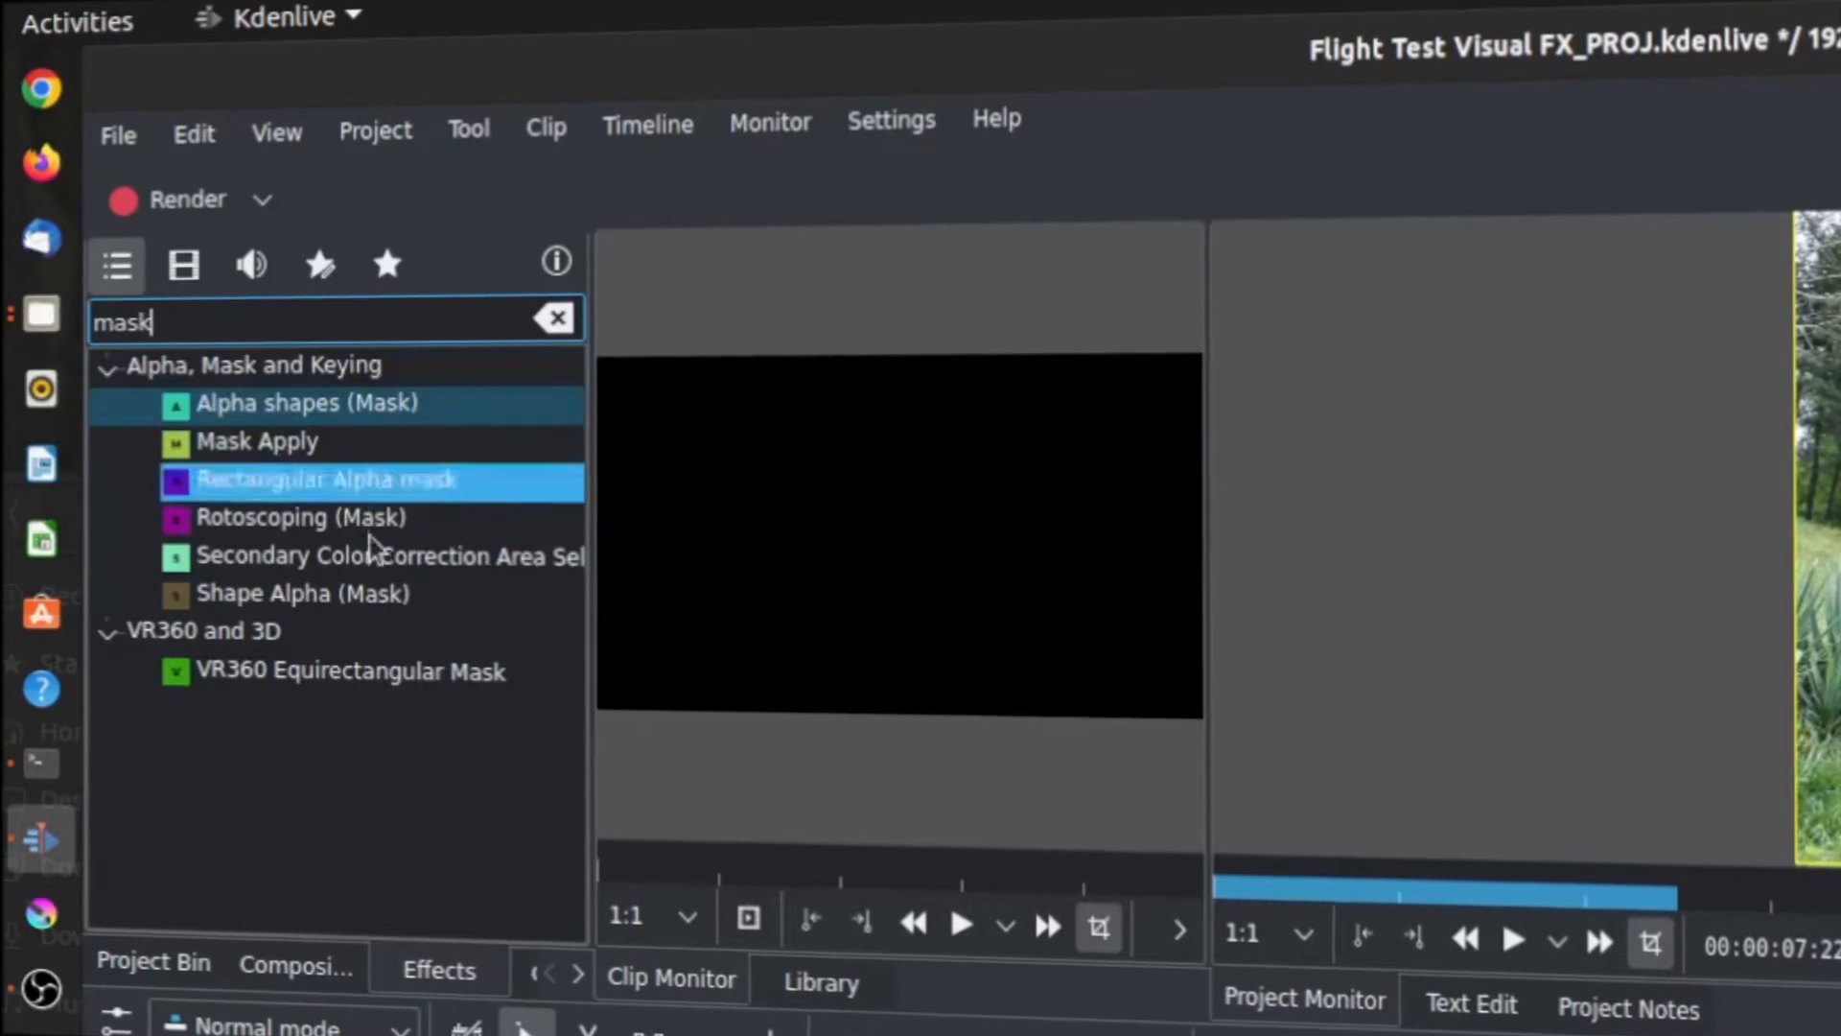
click(301, 403)
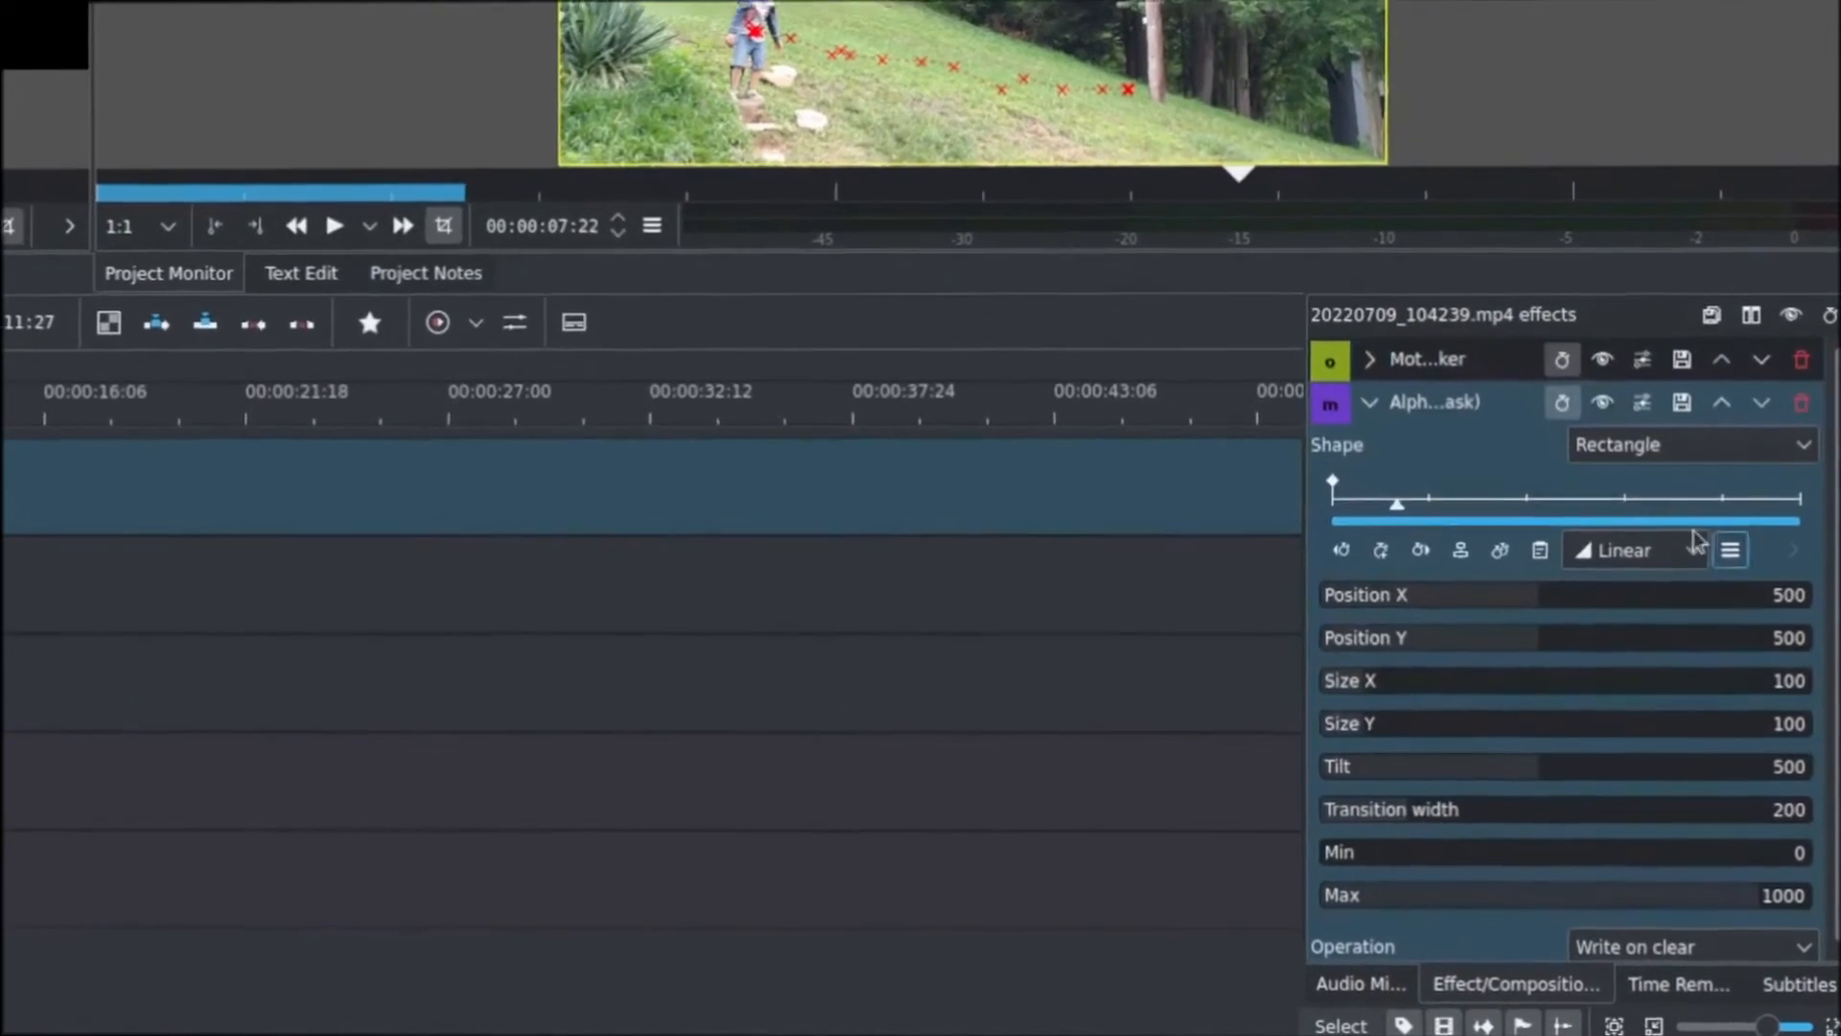
- Choose the mask shape and position and resize it around the child in the preview
click(1691, 443)
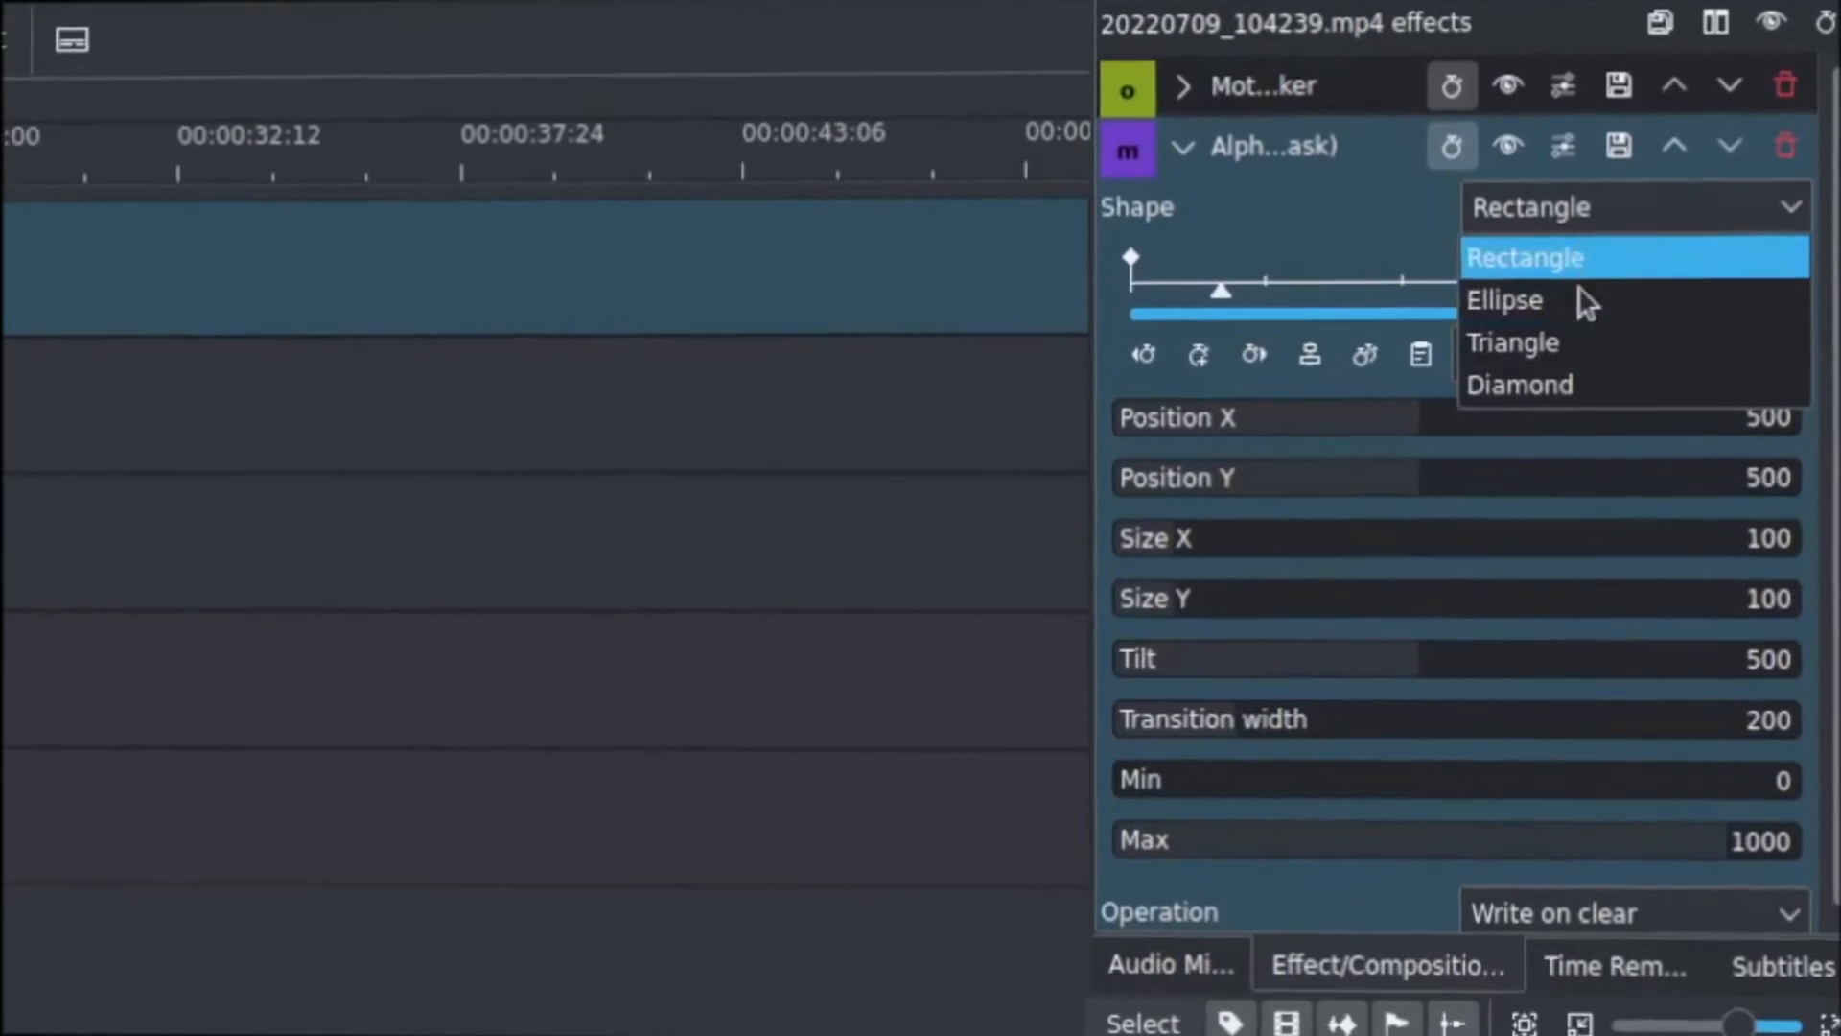
mouse_move(1550, 336)
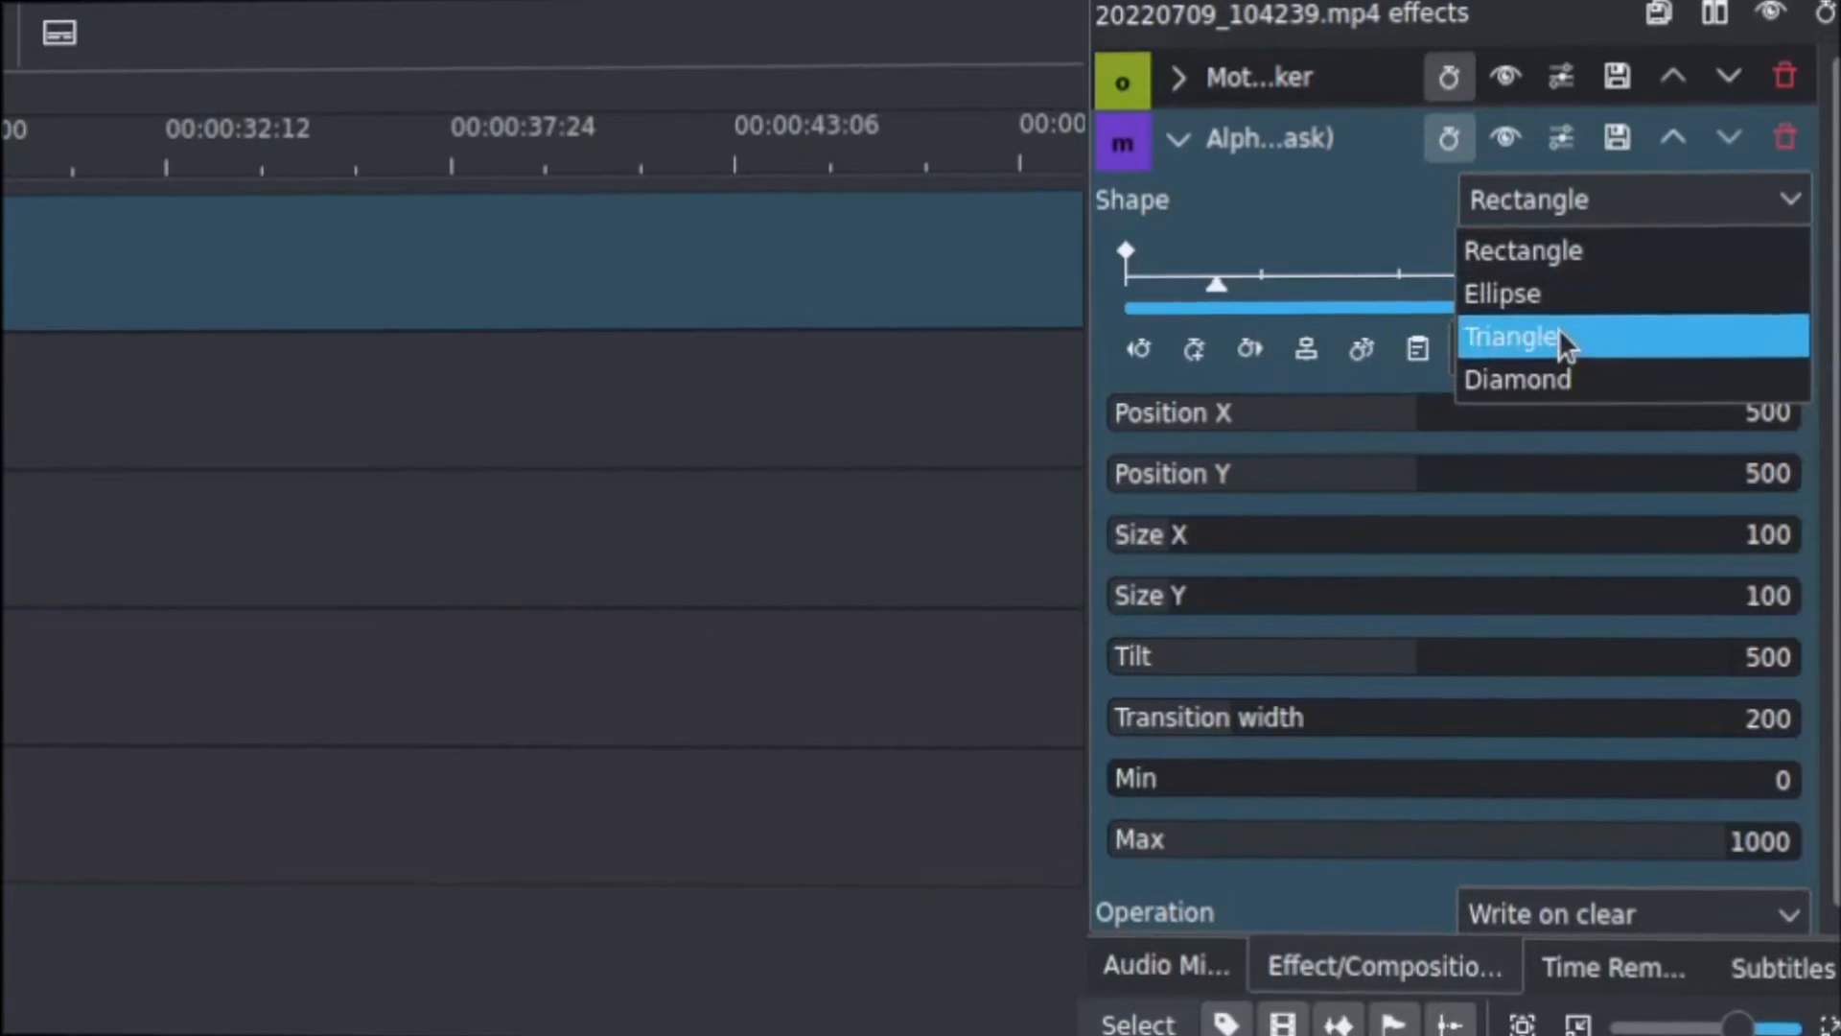
mouse_move(1555, 341)
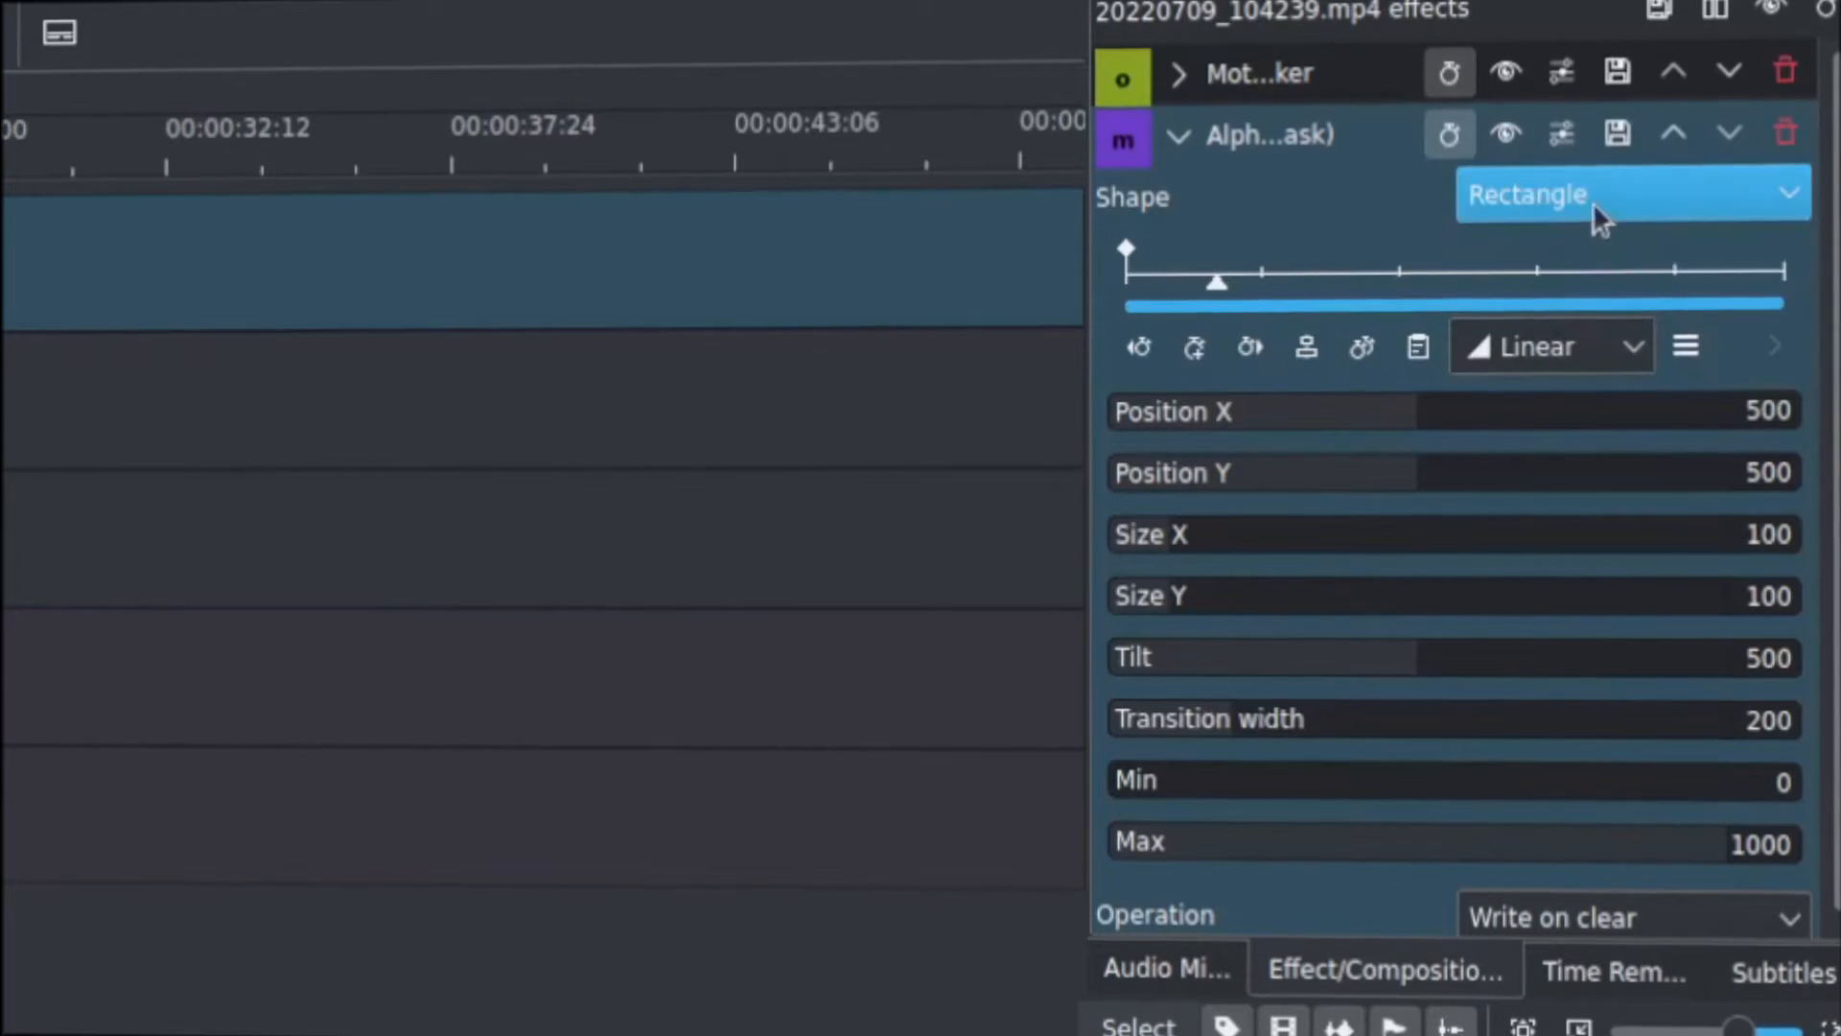
click(1630, 194)
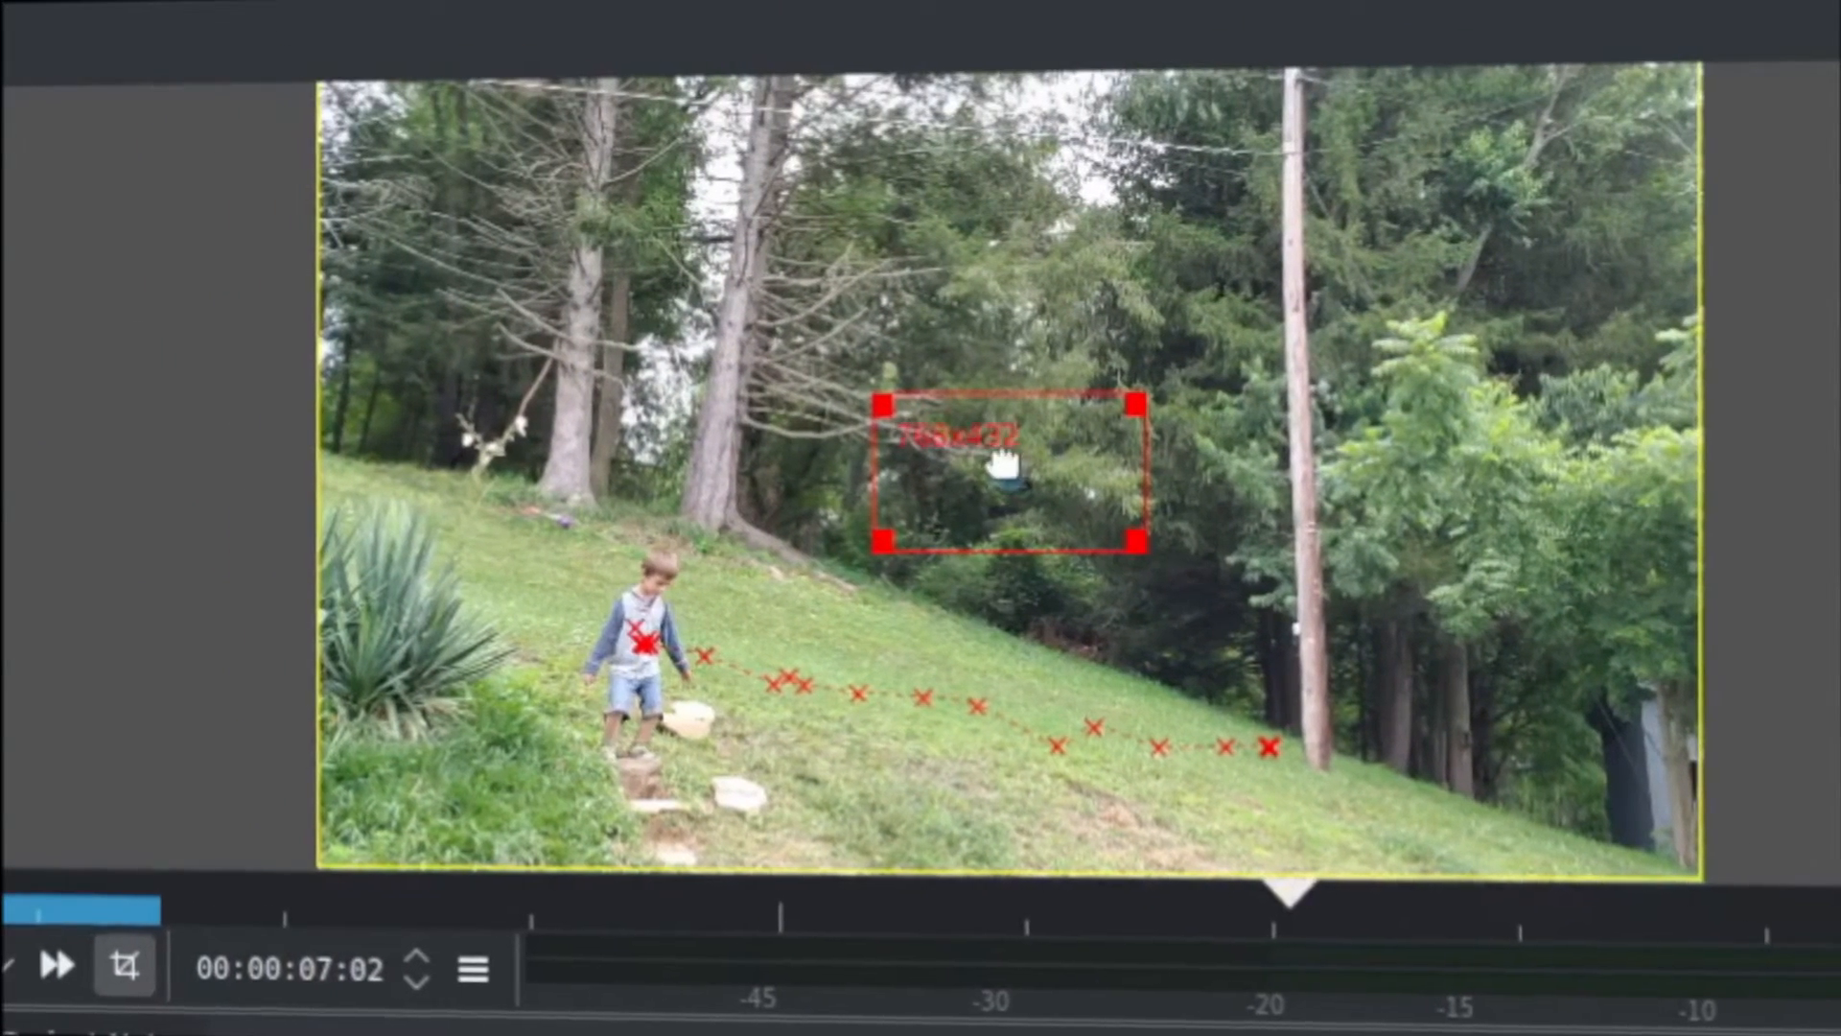
drag(1011, 476, 681, 635)
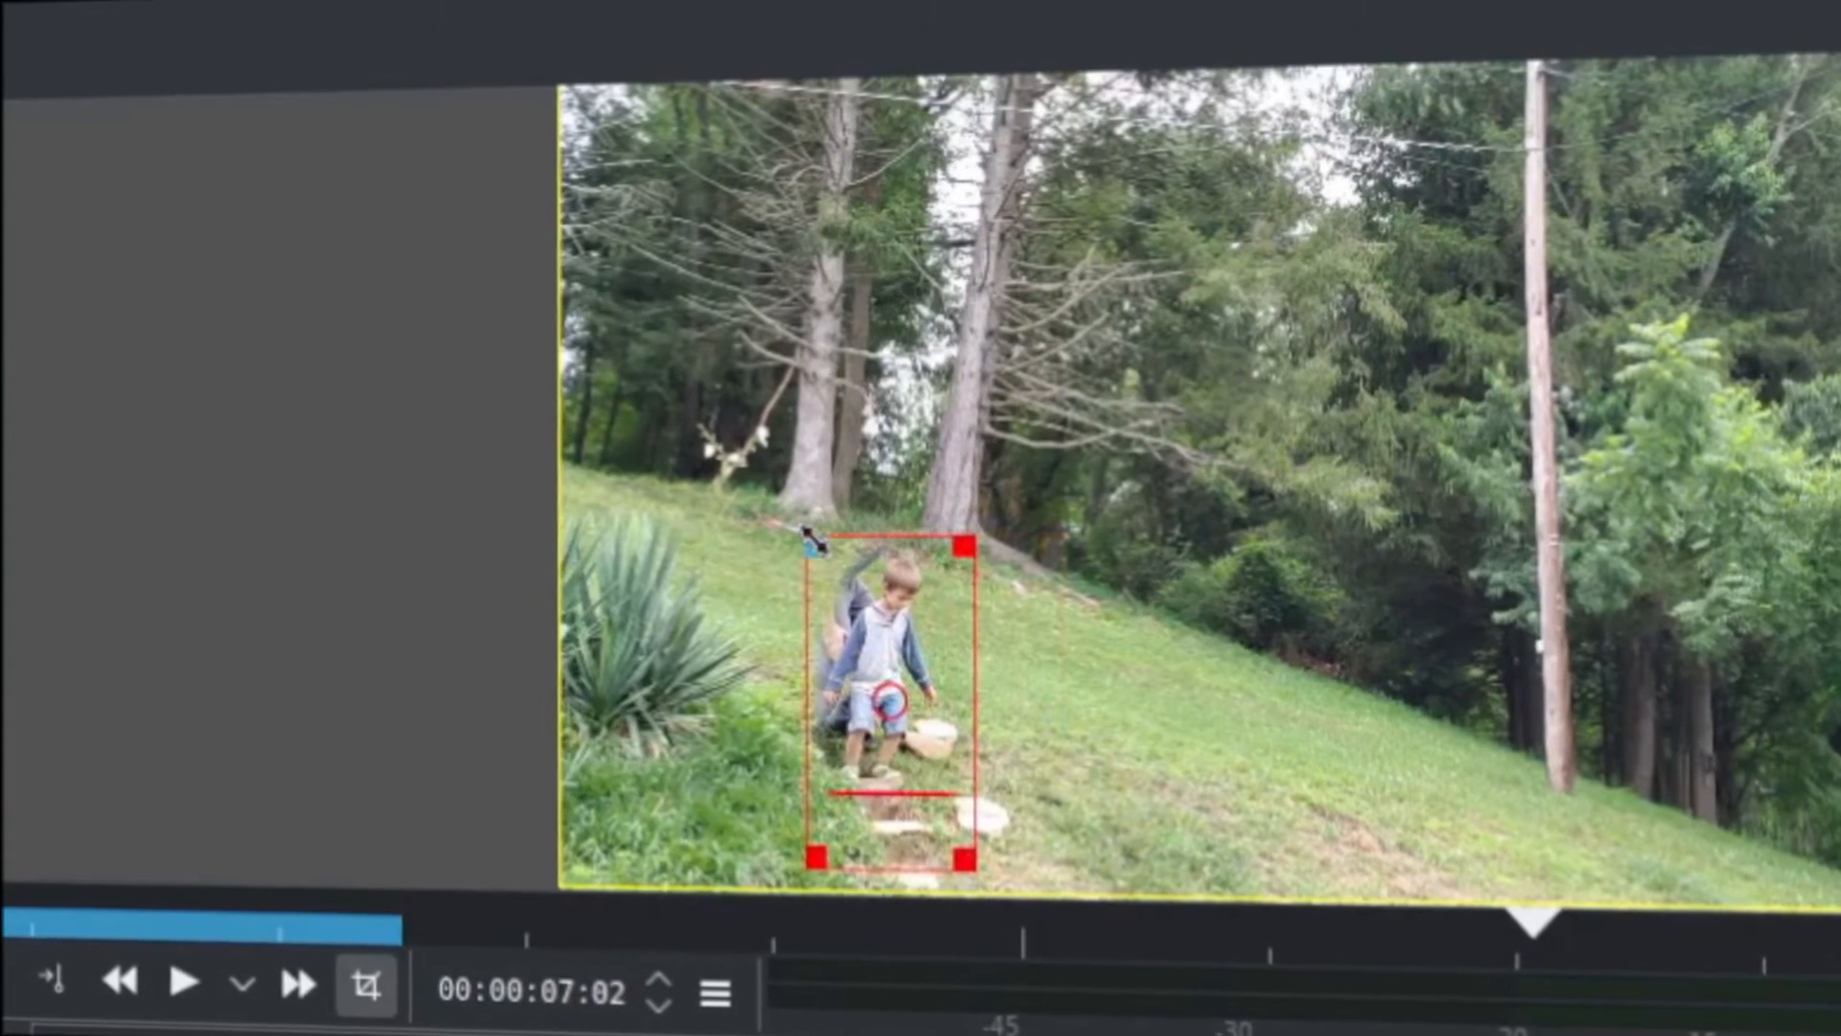
drag(825, 543, 787, 514)
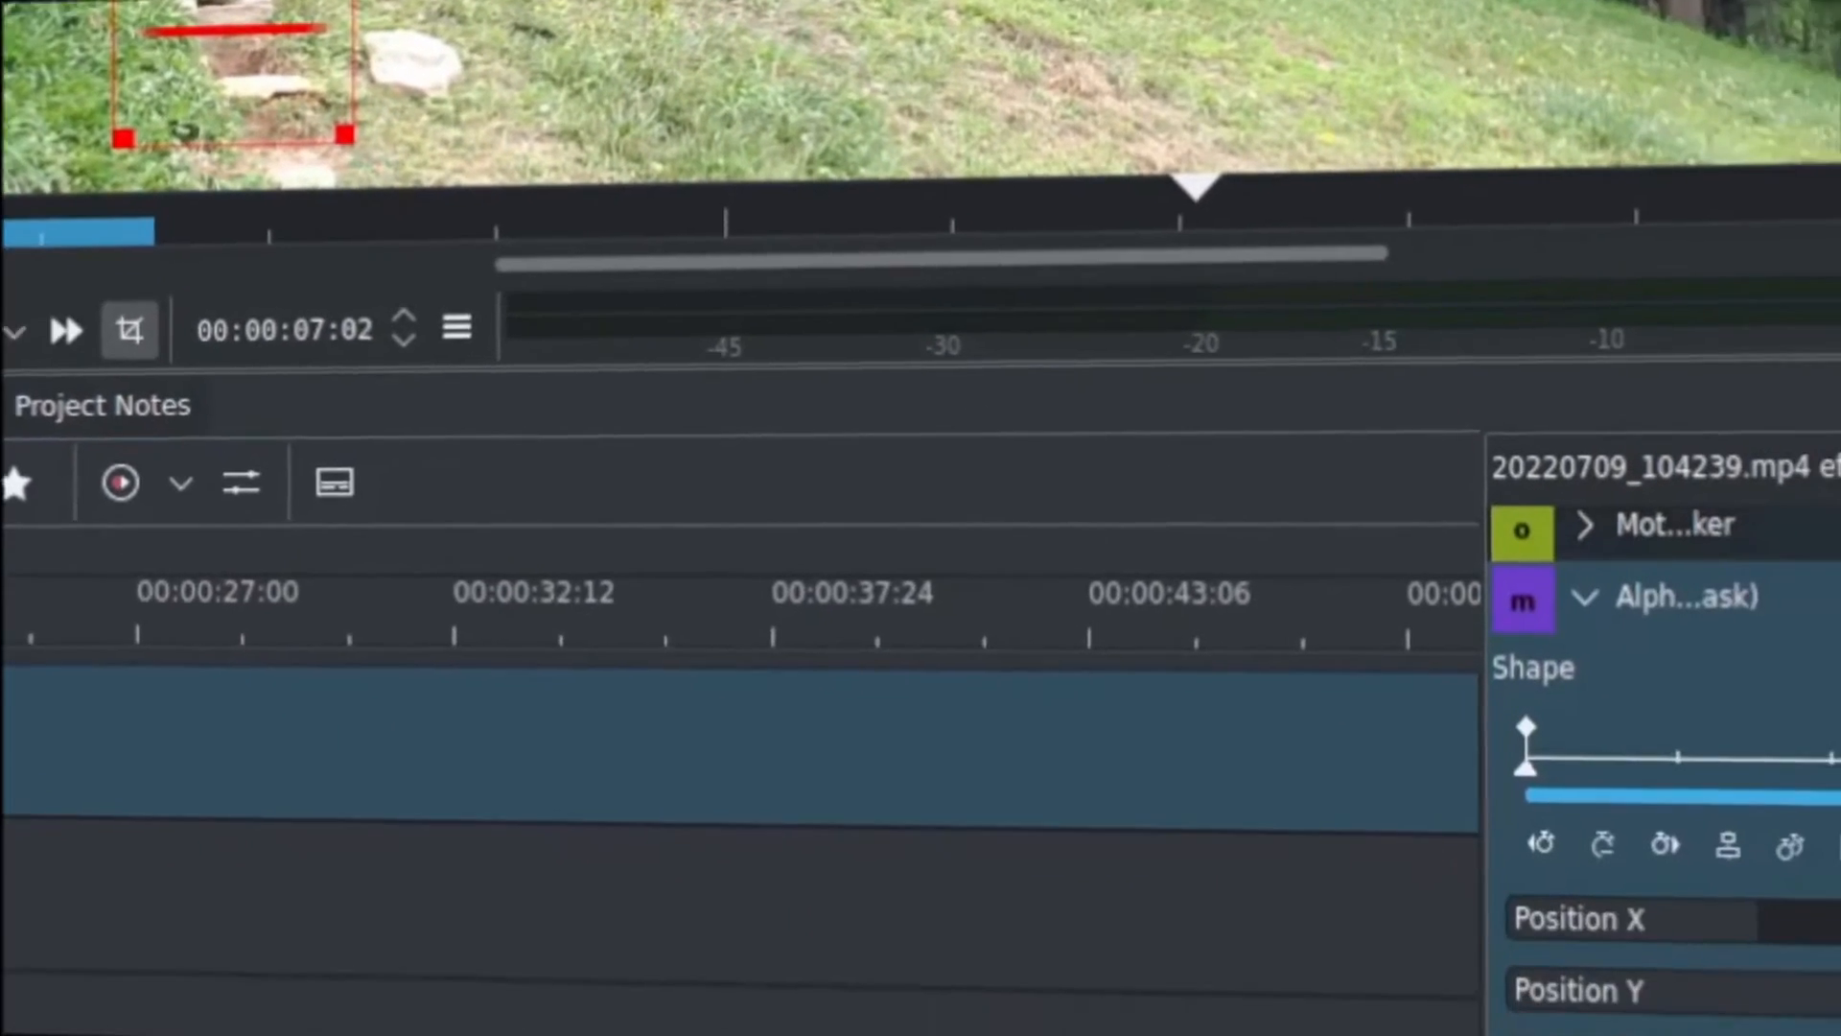
- Import the clipboard keyframes into the Alpha shapes mask so it follows the child
click(1688, 290)
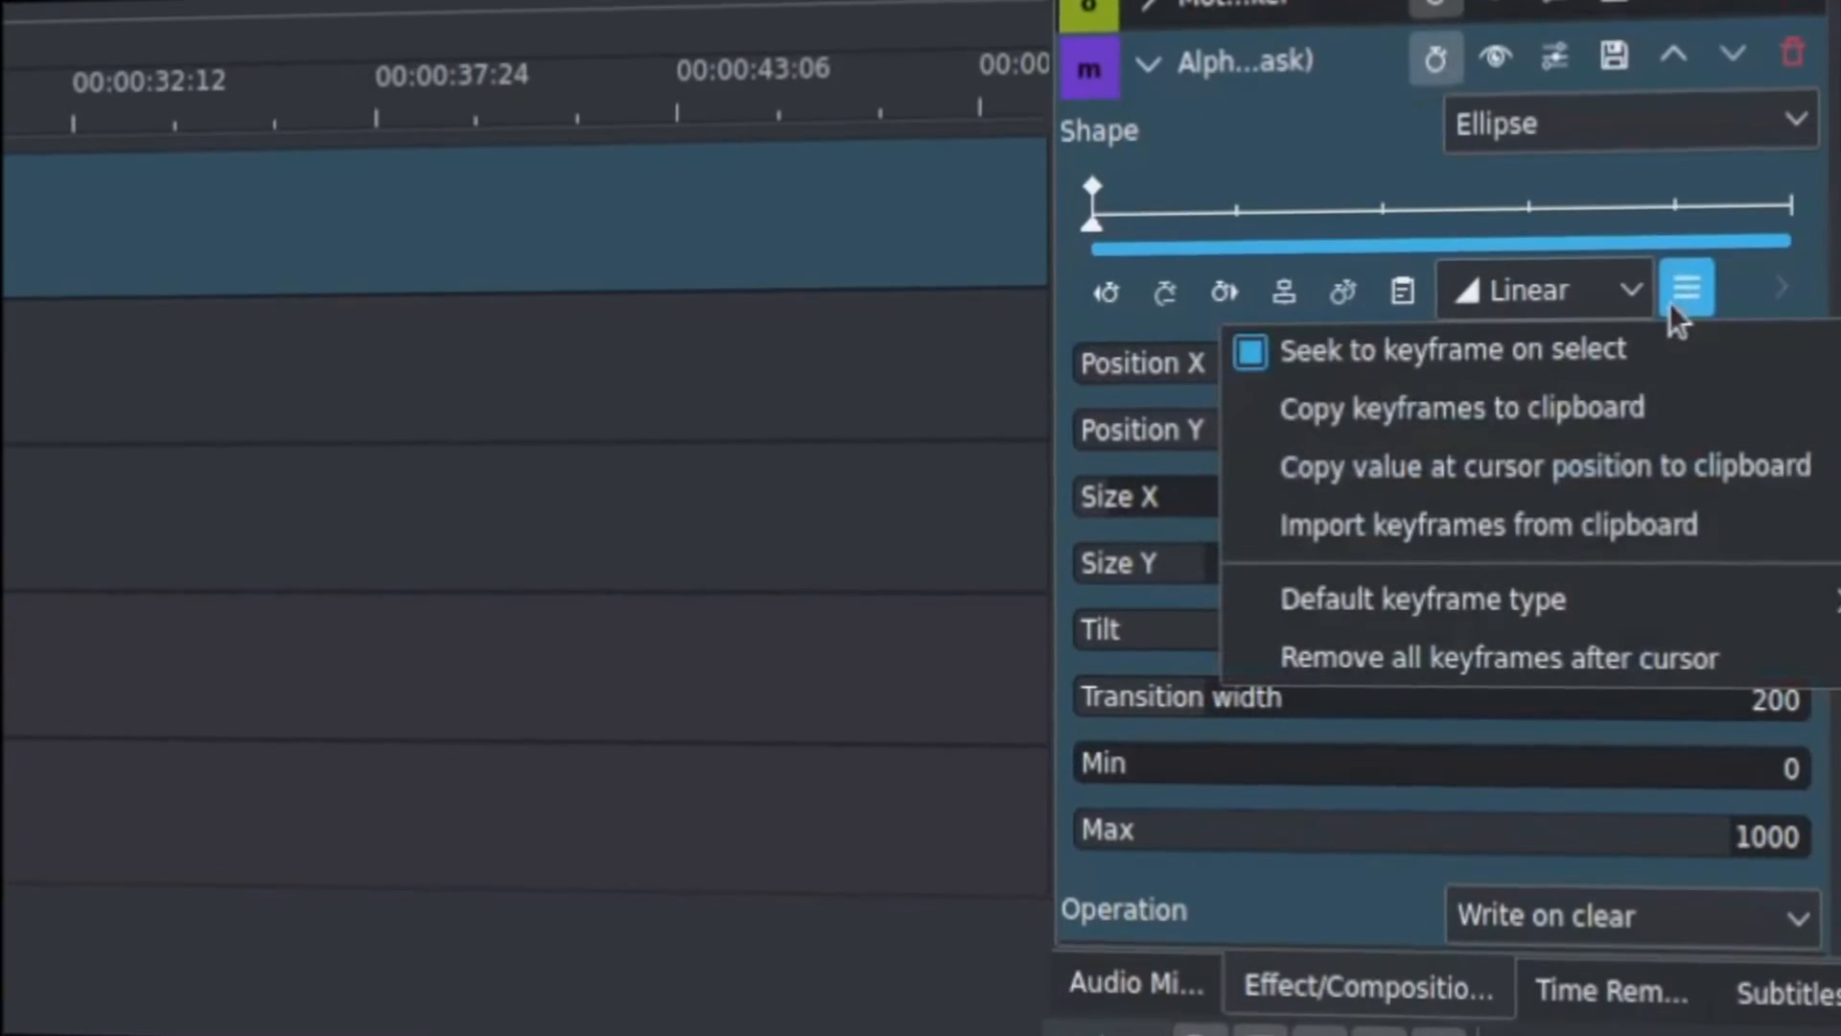
mouse_move(1488, 525)
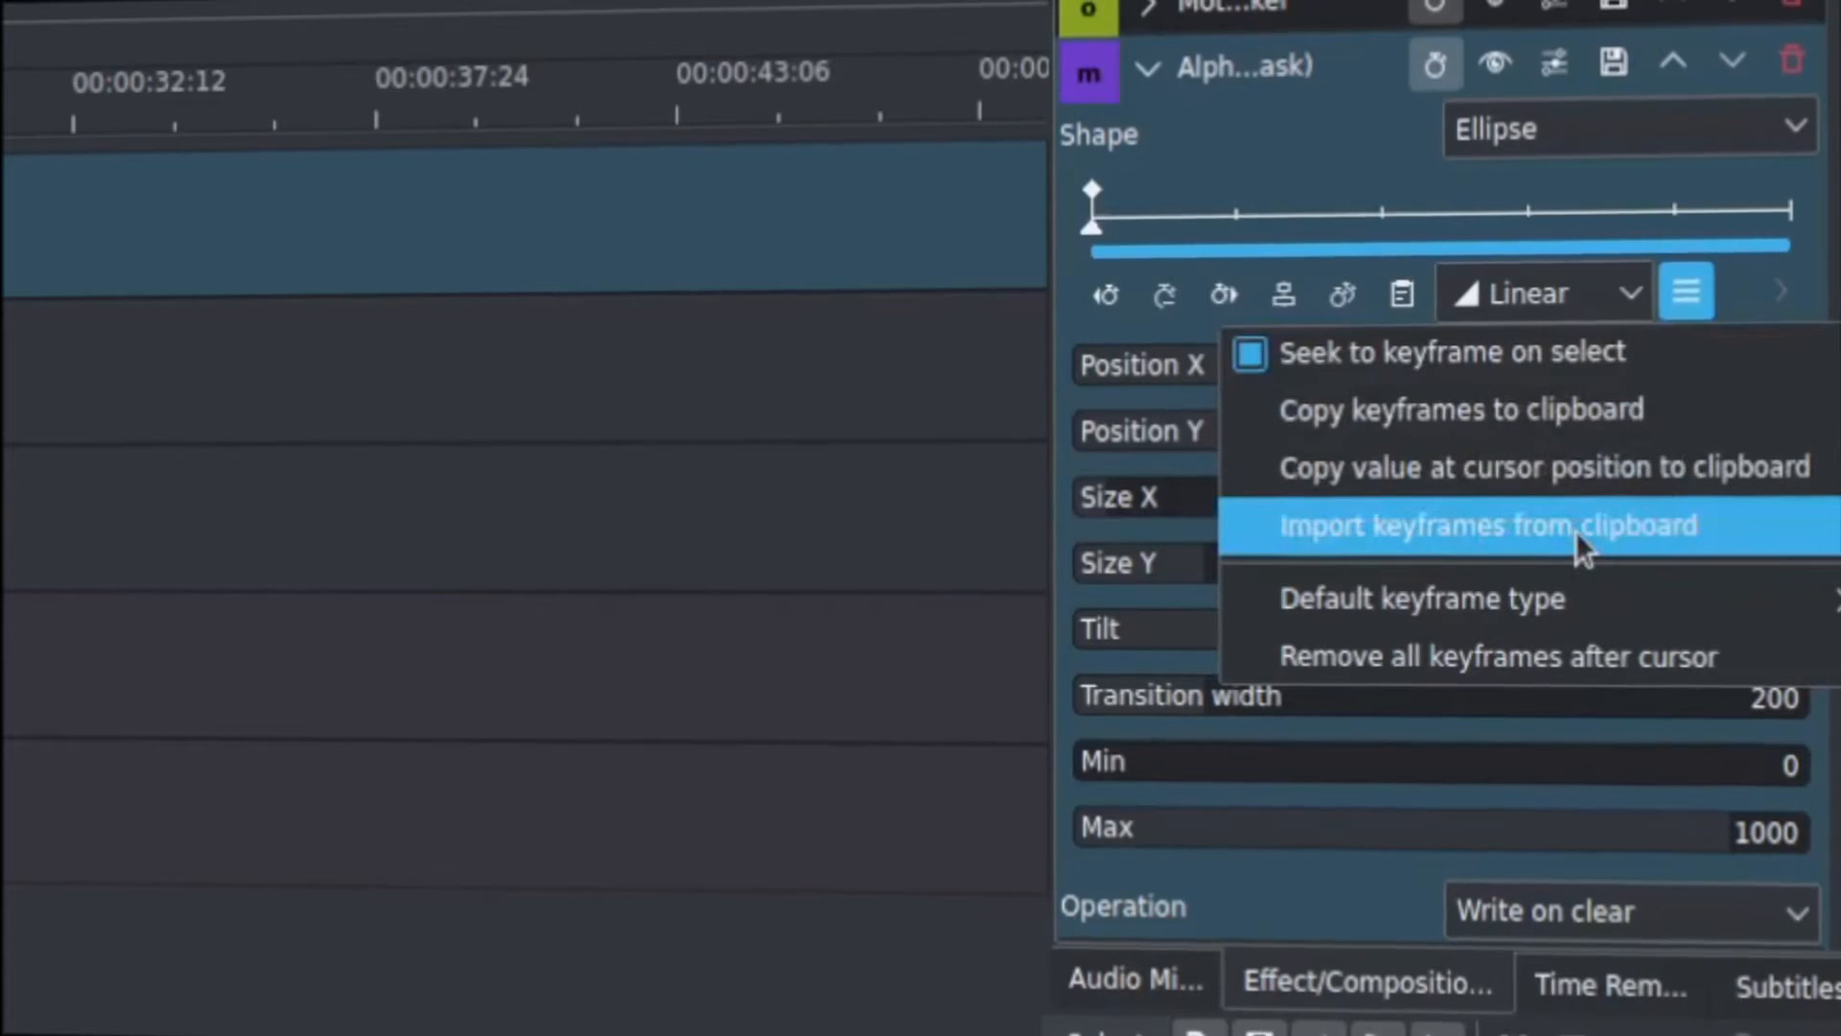
click(1467, 525)
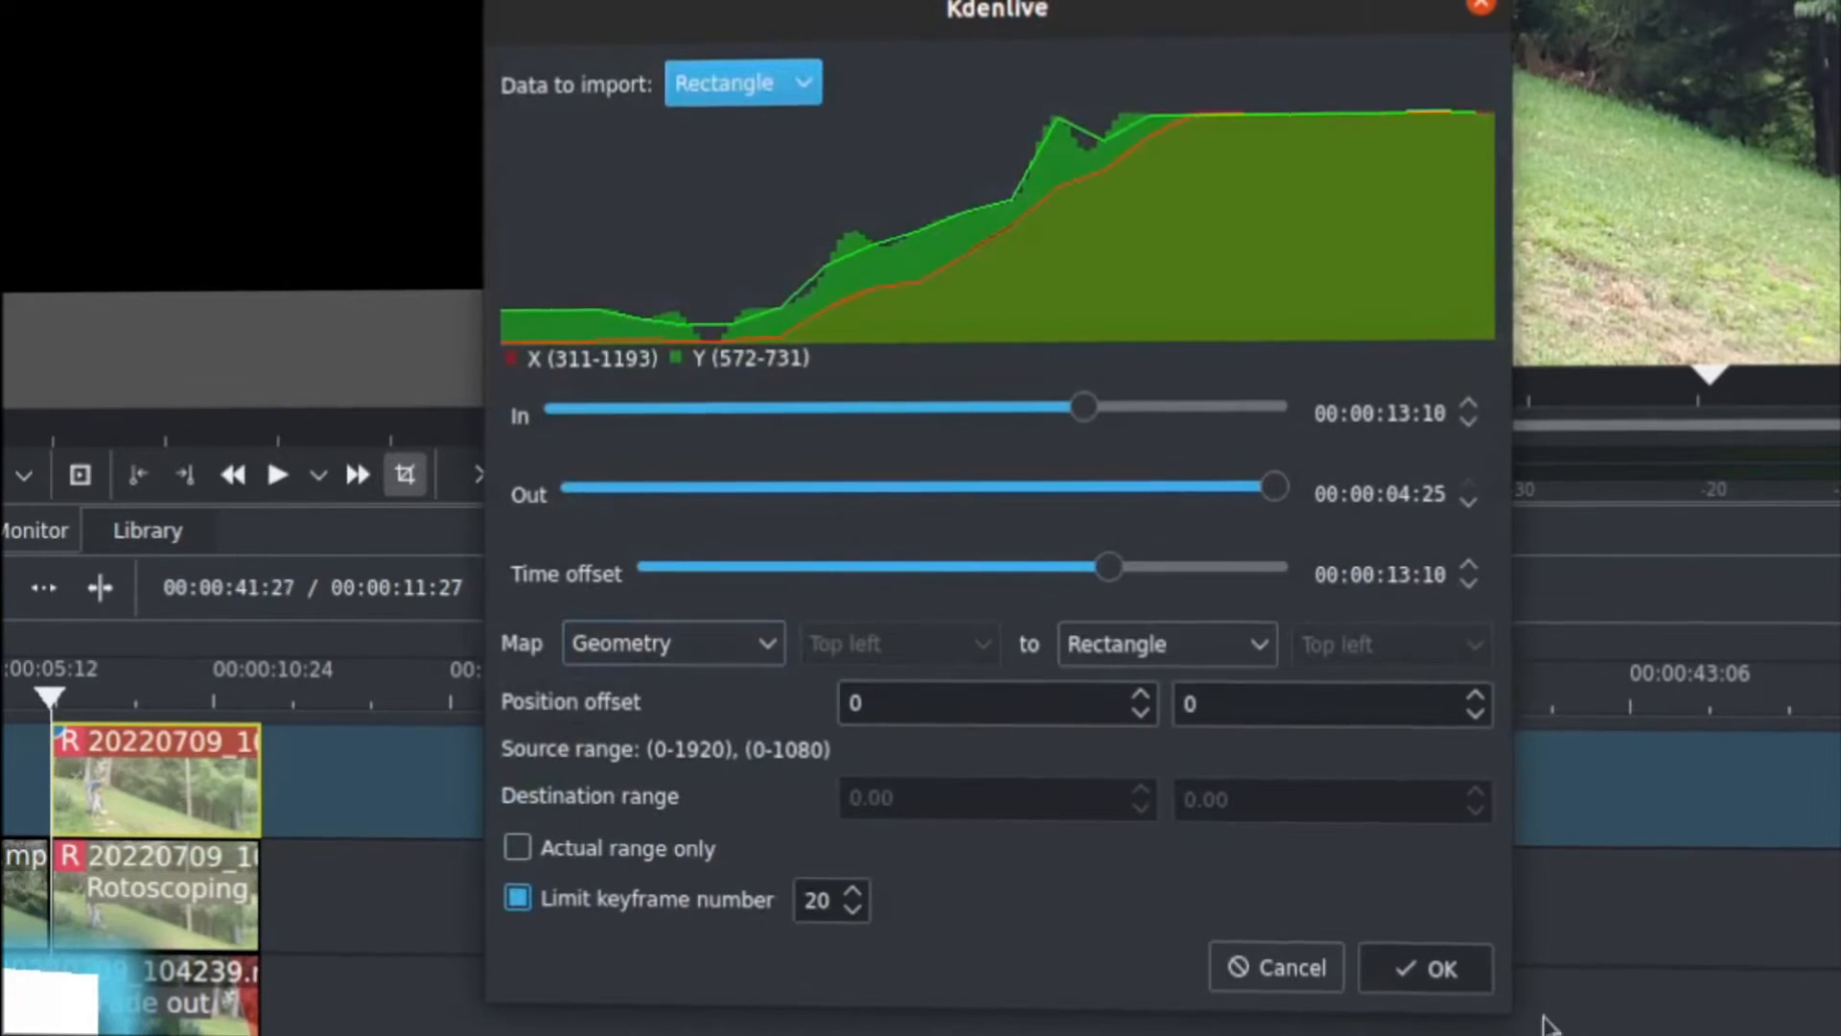
click(1425, 967)
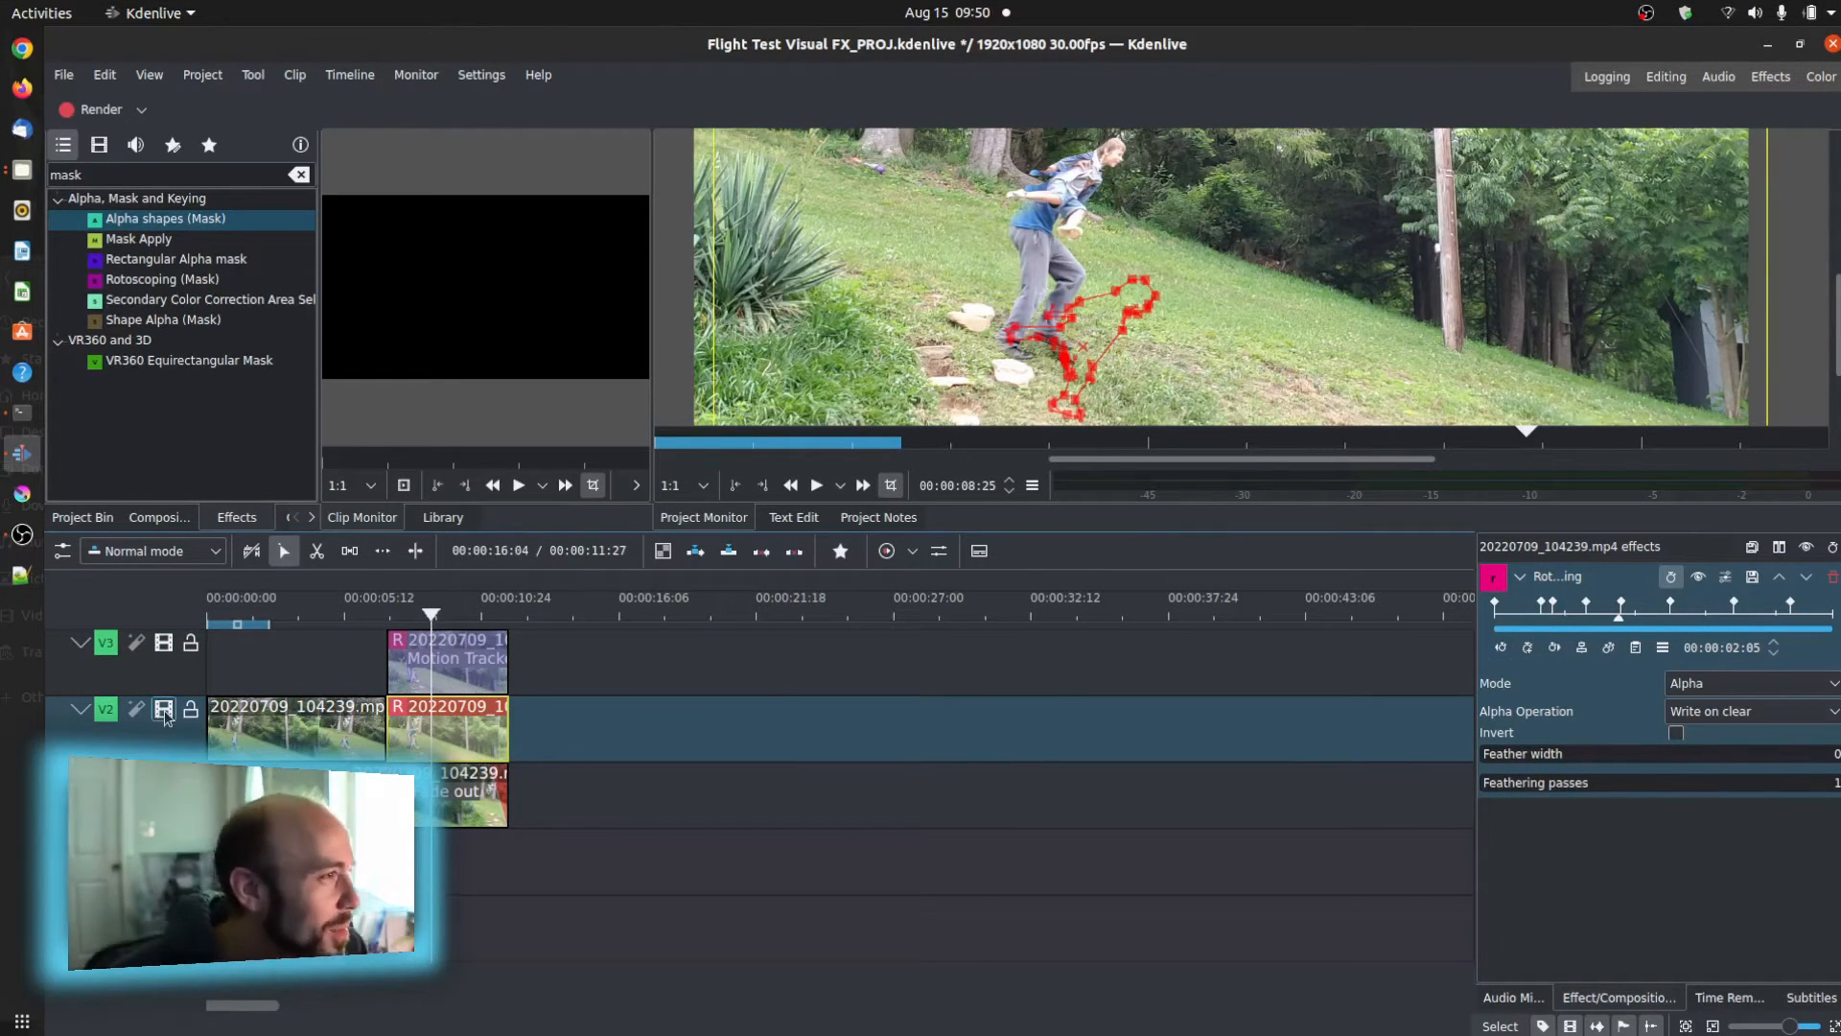
mouse_move(165, 708)
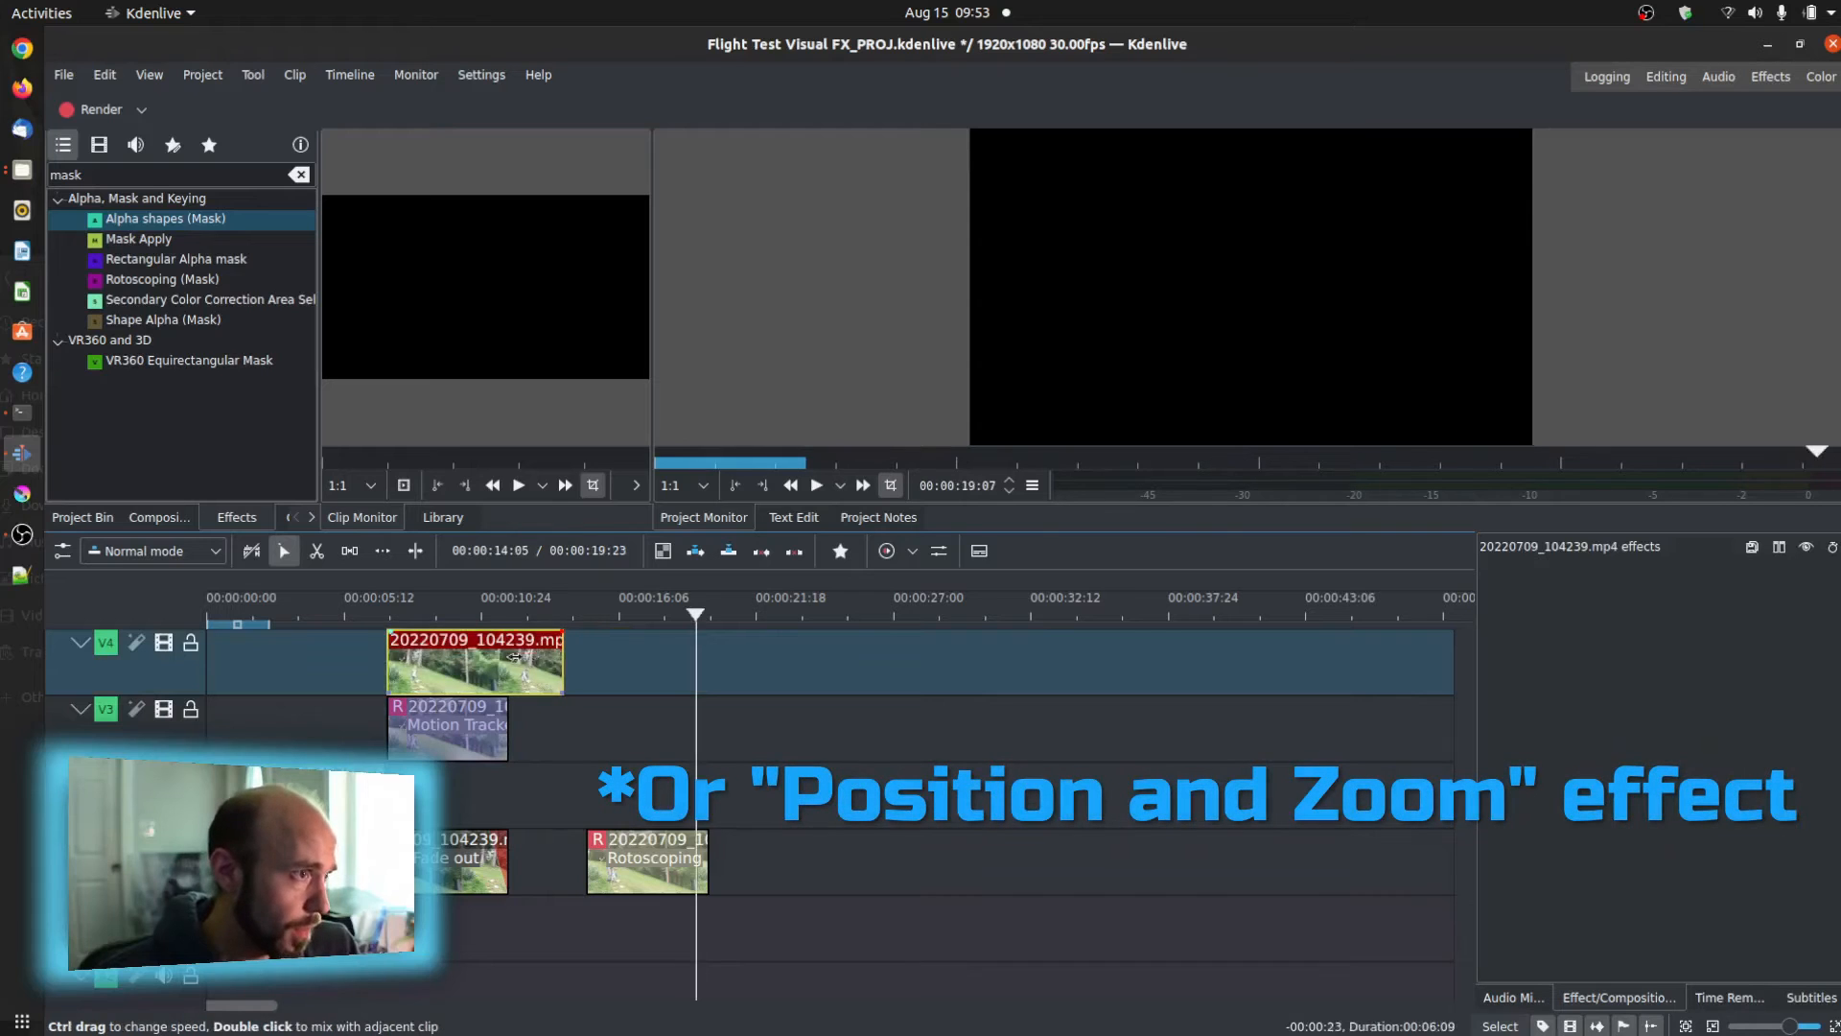
- Insert a Position and Zoom effect on the top-track clip via its context menu
right_click(473, 658)
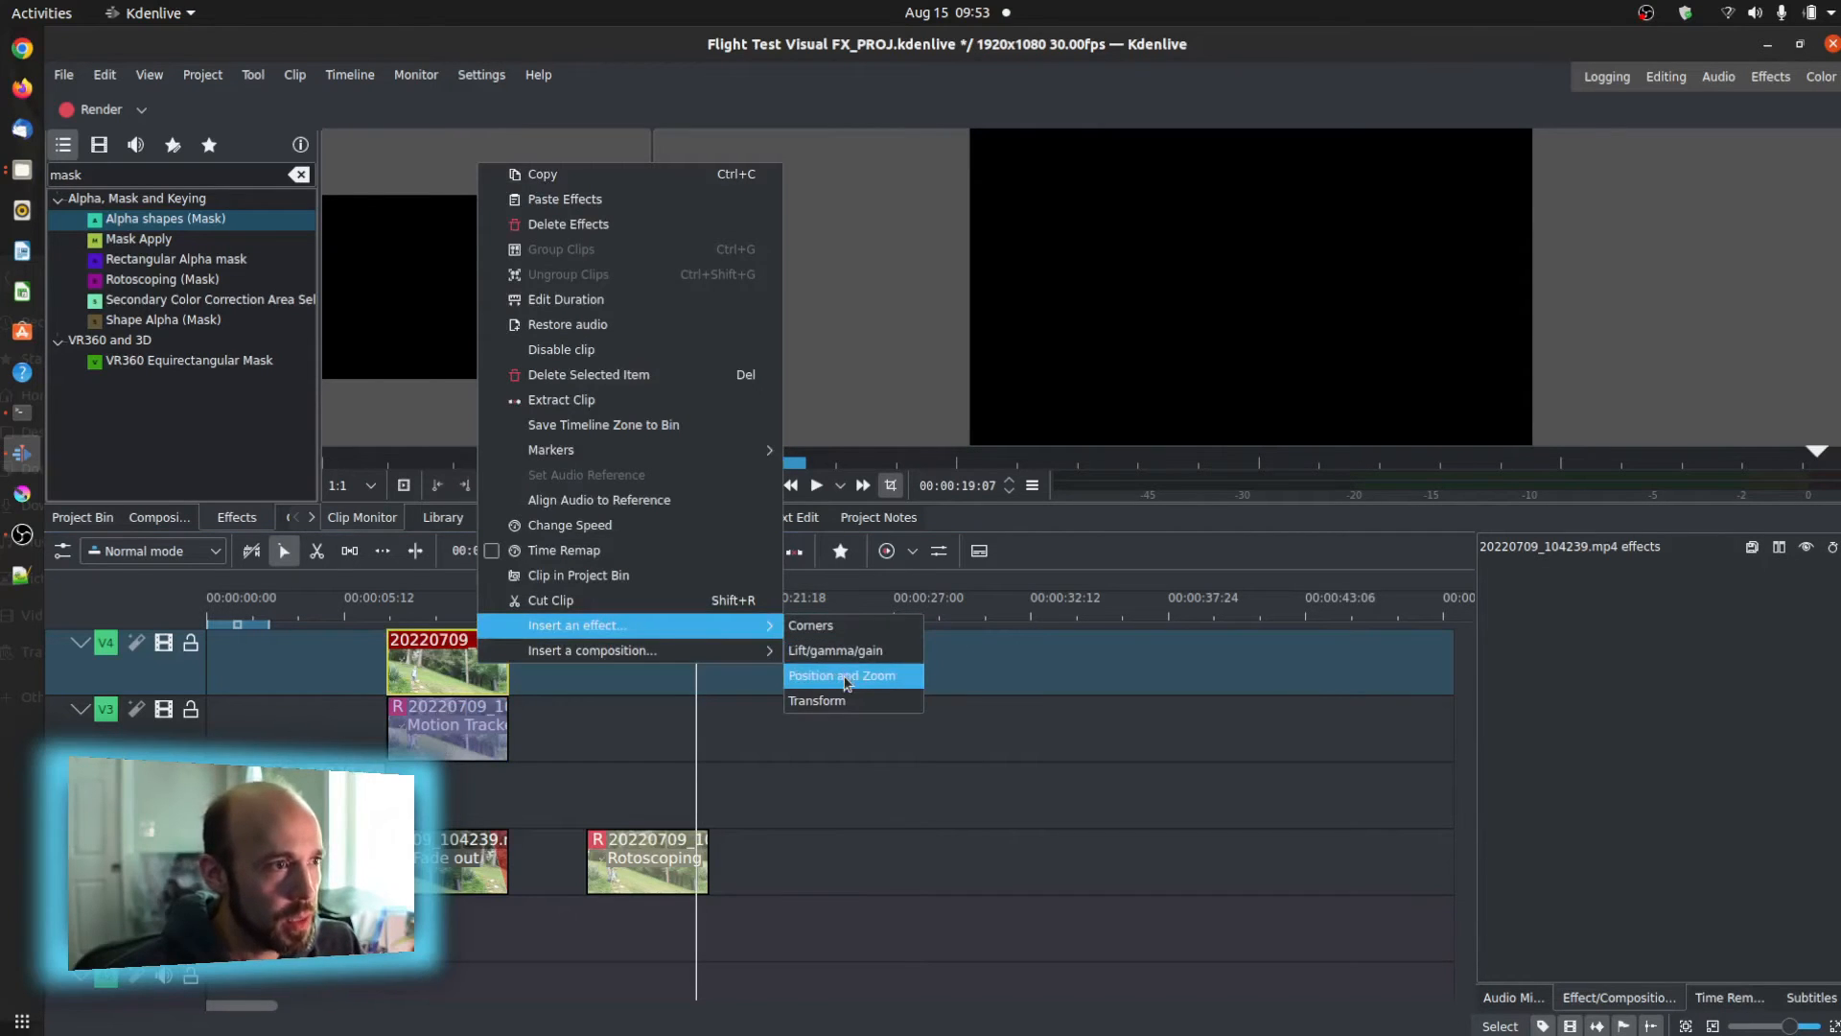
click(842, 675)
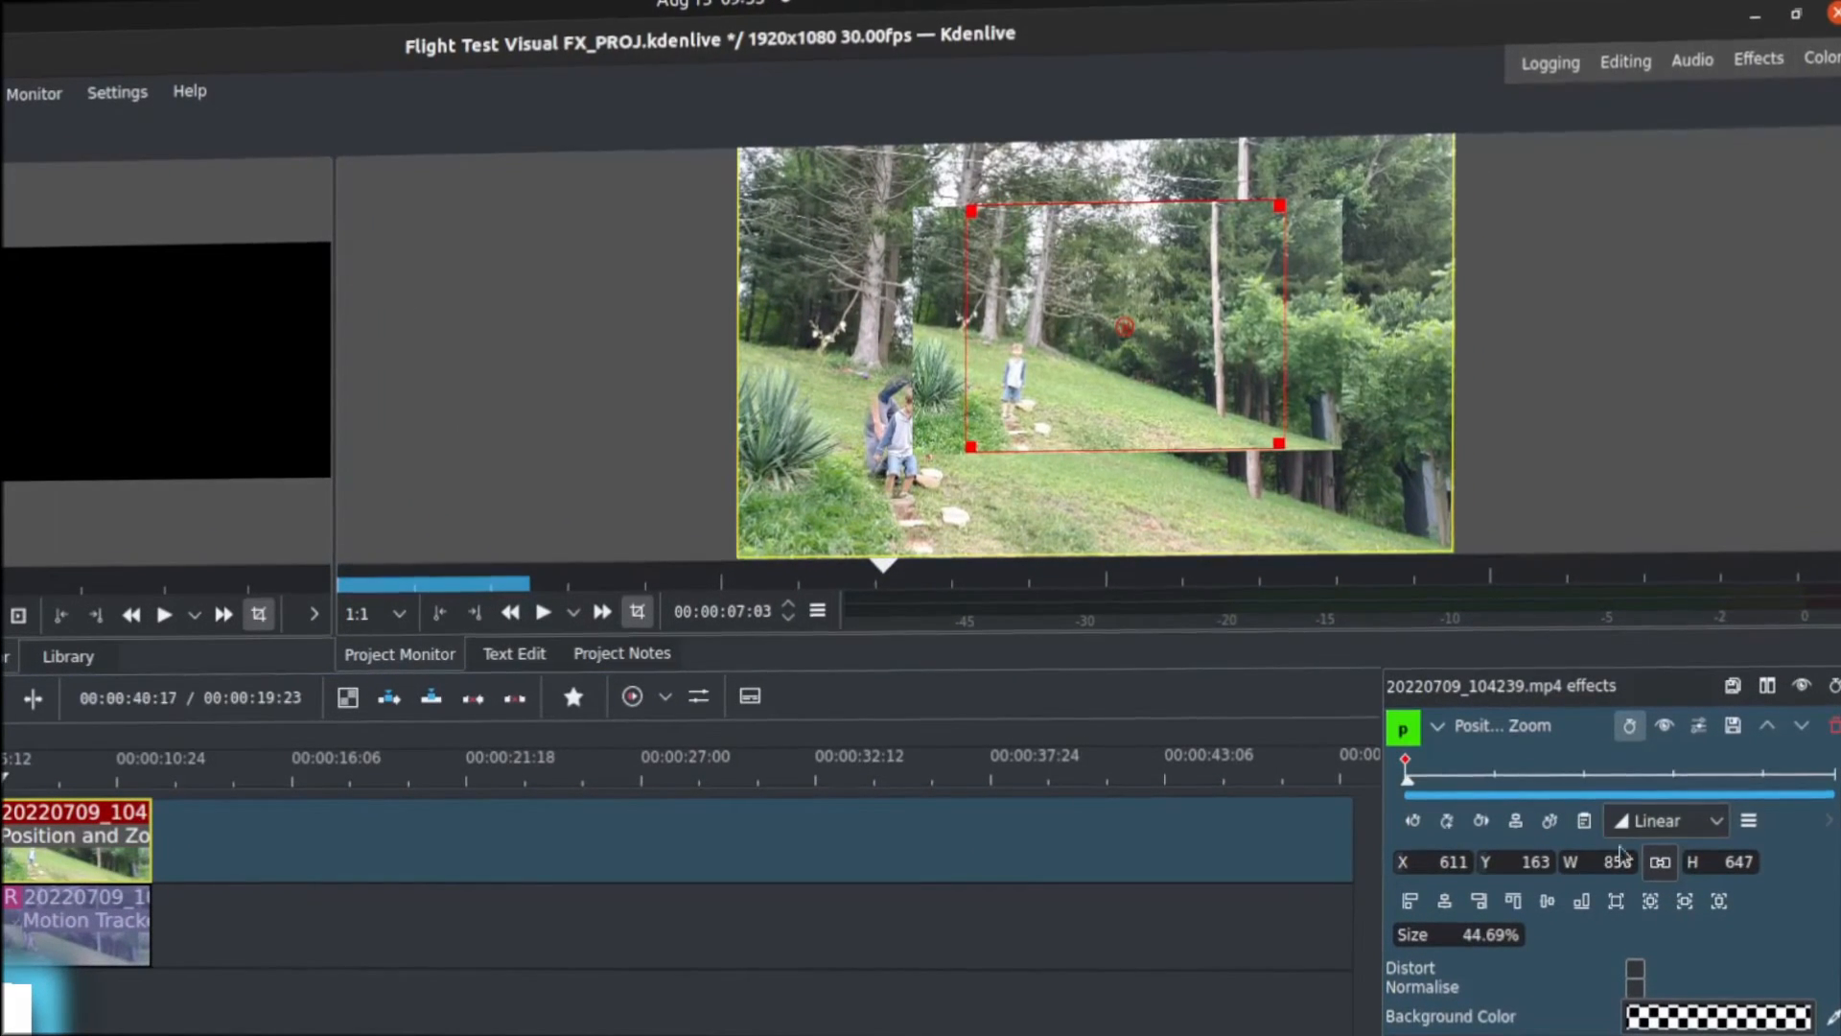
- Import keyframes into Position and Zoom, then copy the ellipse mask's keyframes from the tracked clip
click(1749, 819)
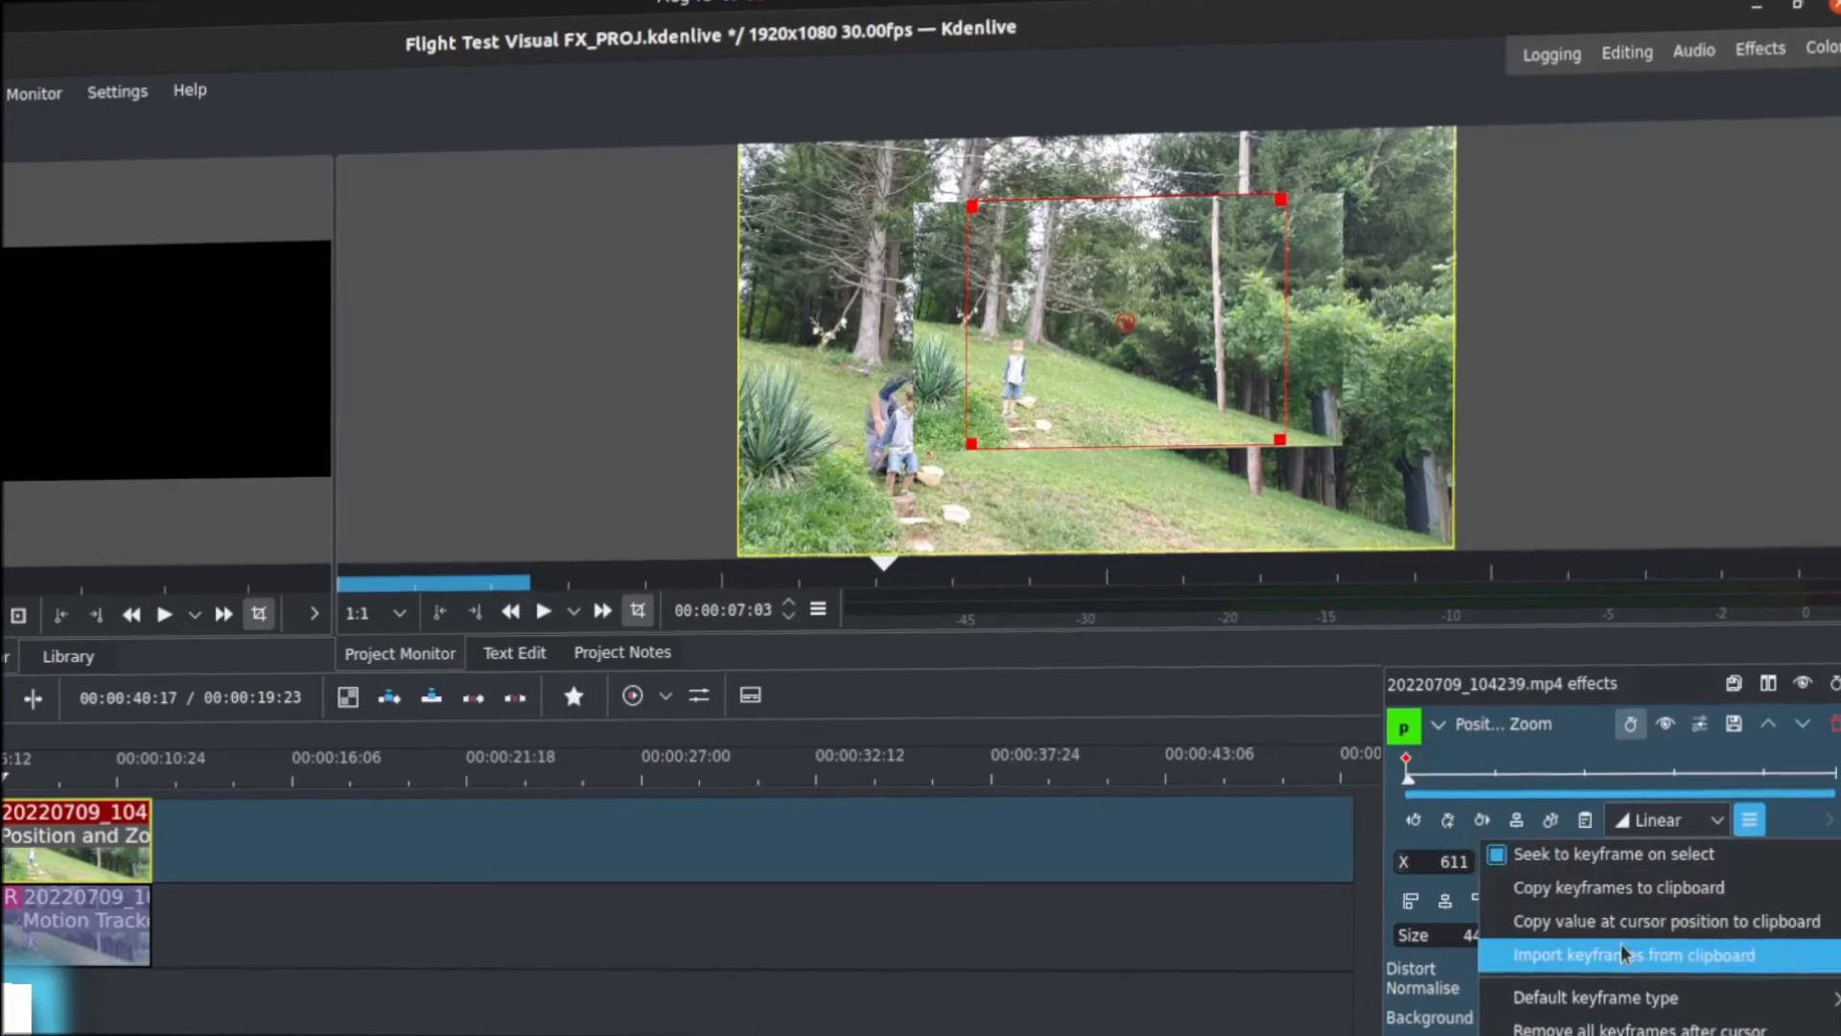
click(1630, 955)
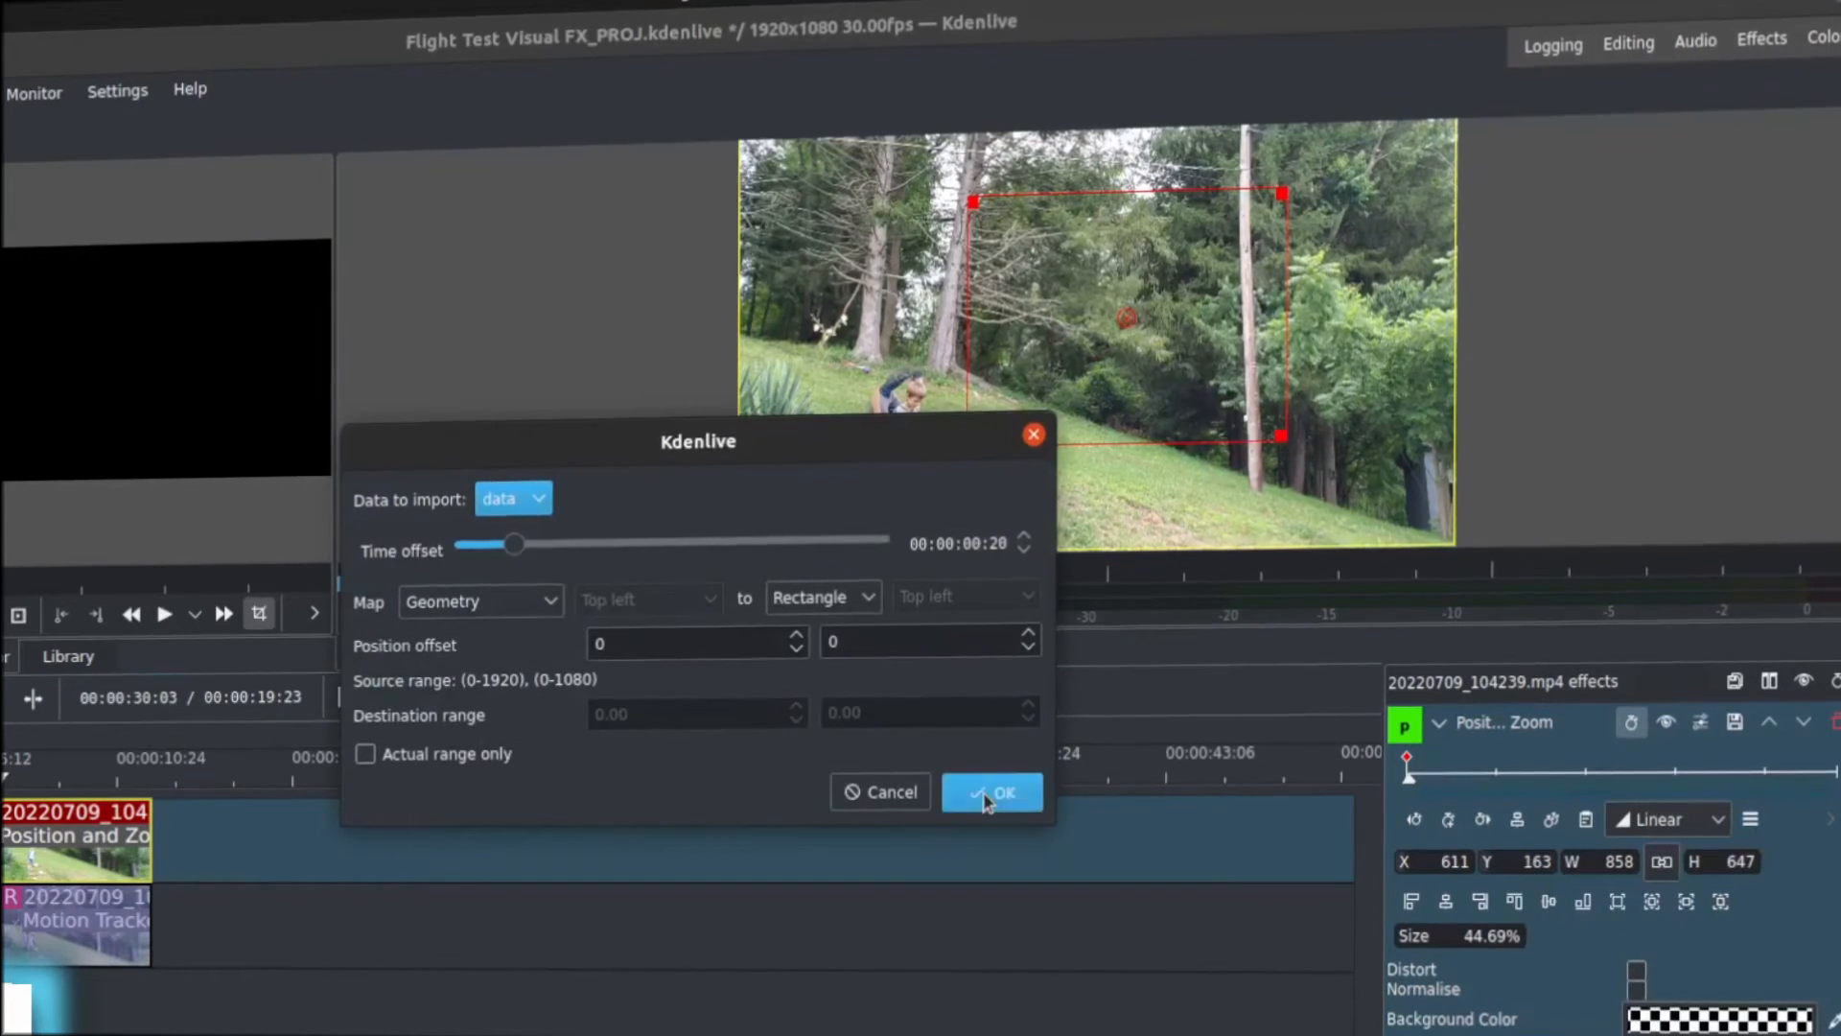
click(992, 792)
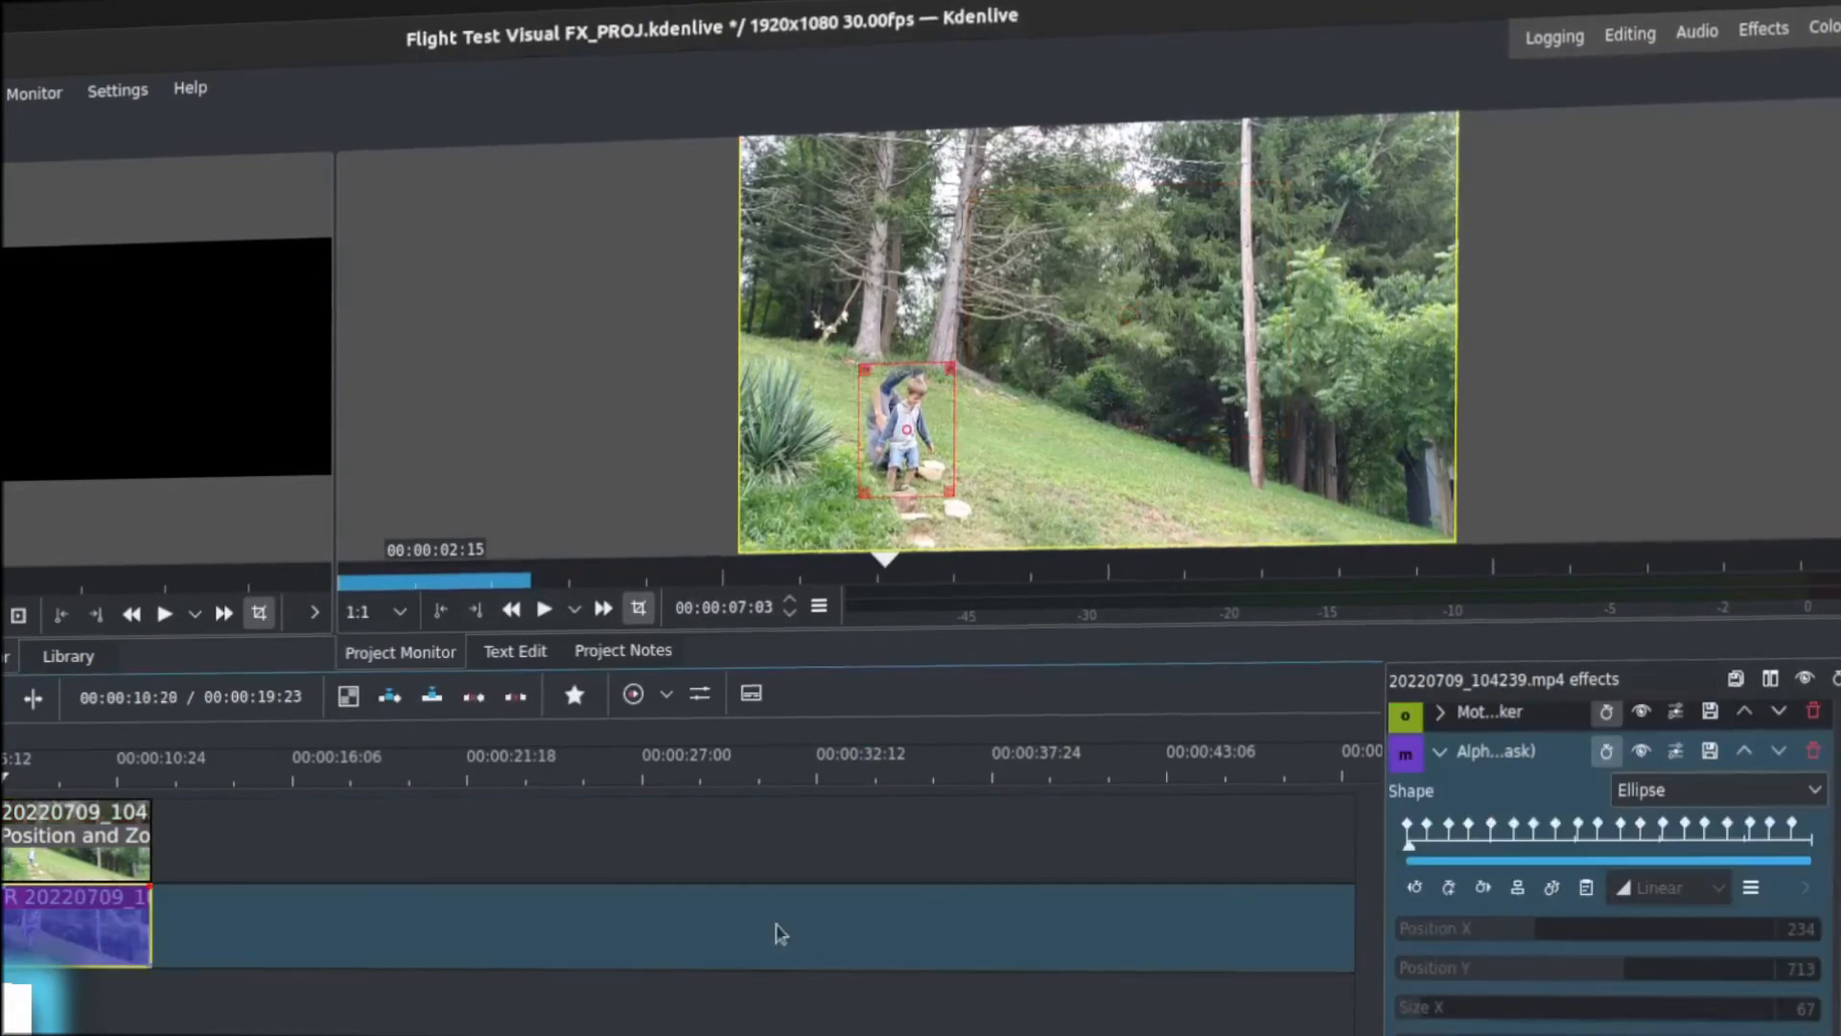
click(1751, 886)
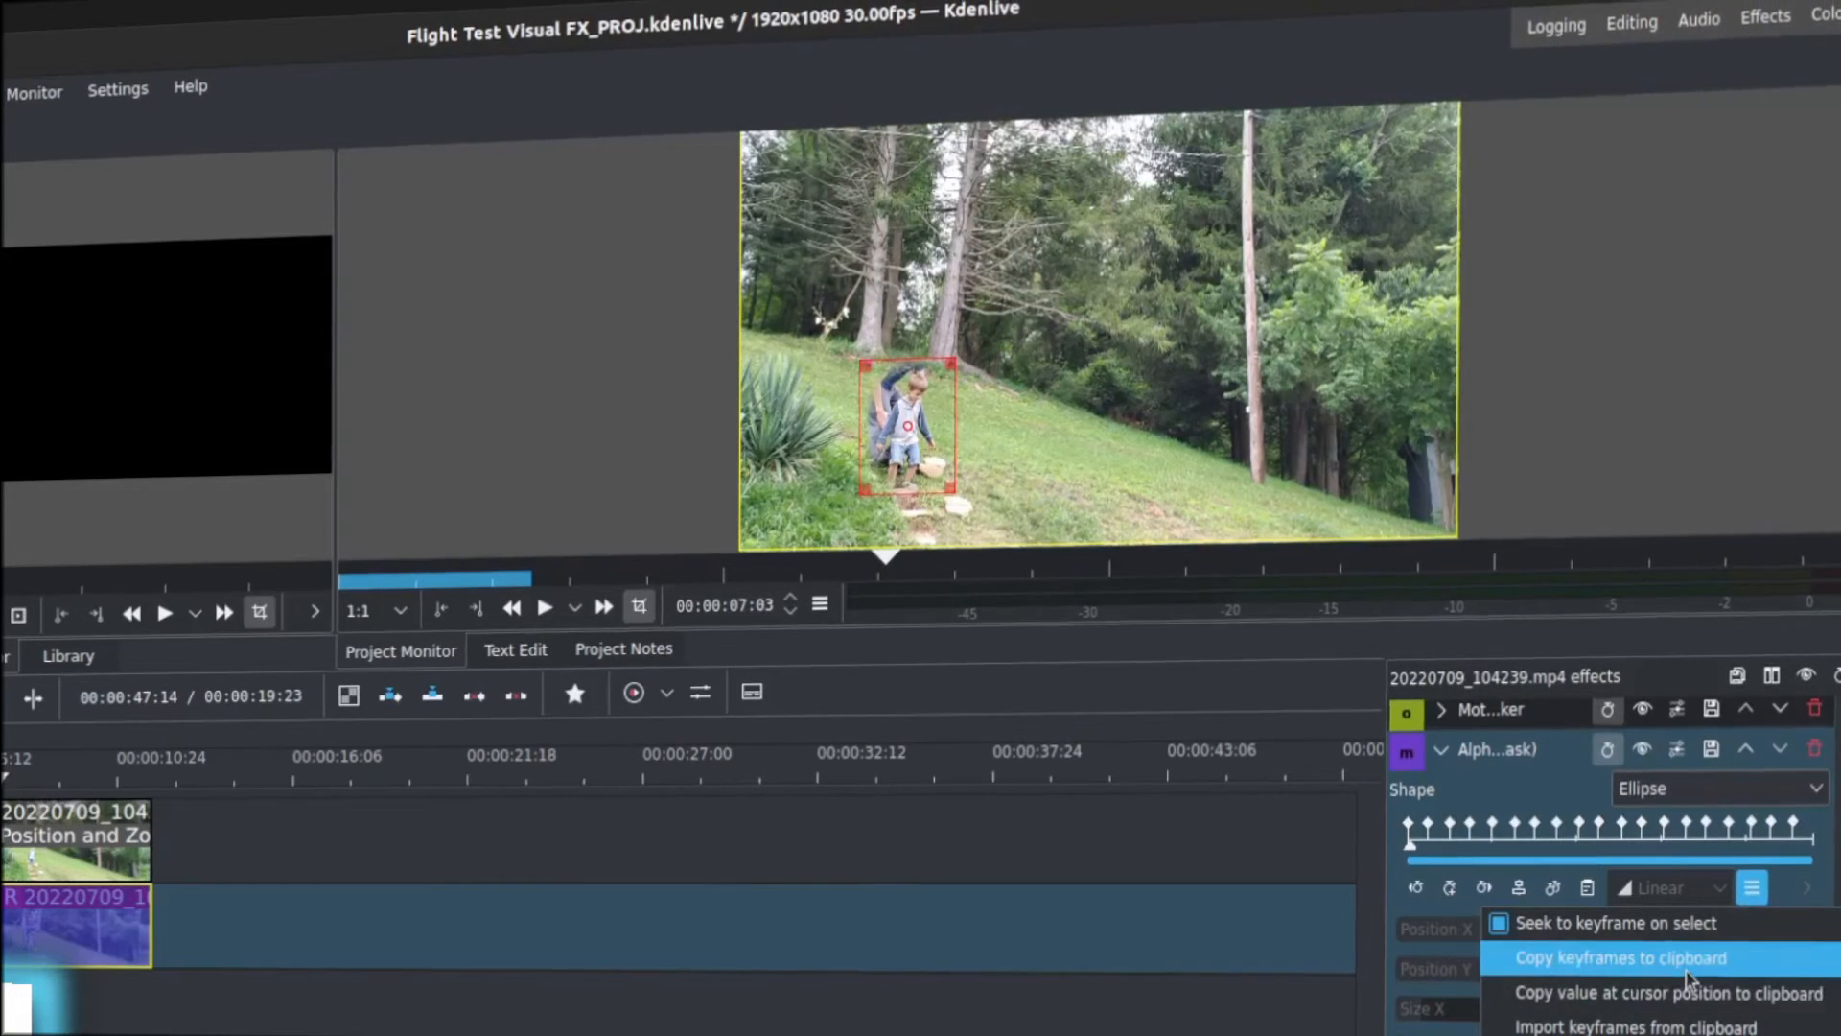
click(1636, 957)
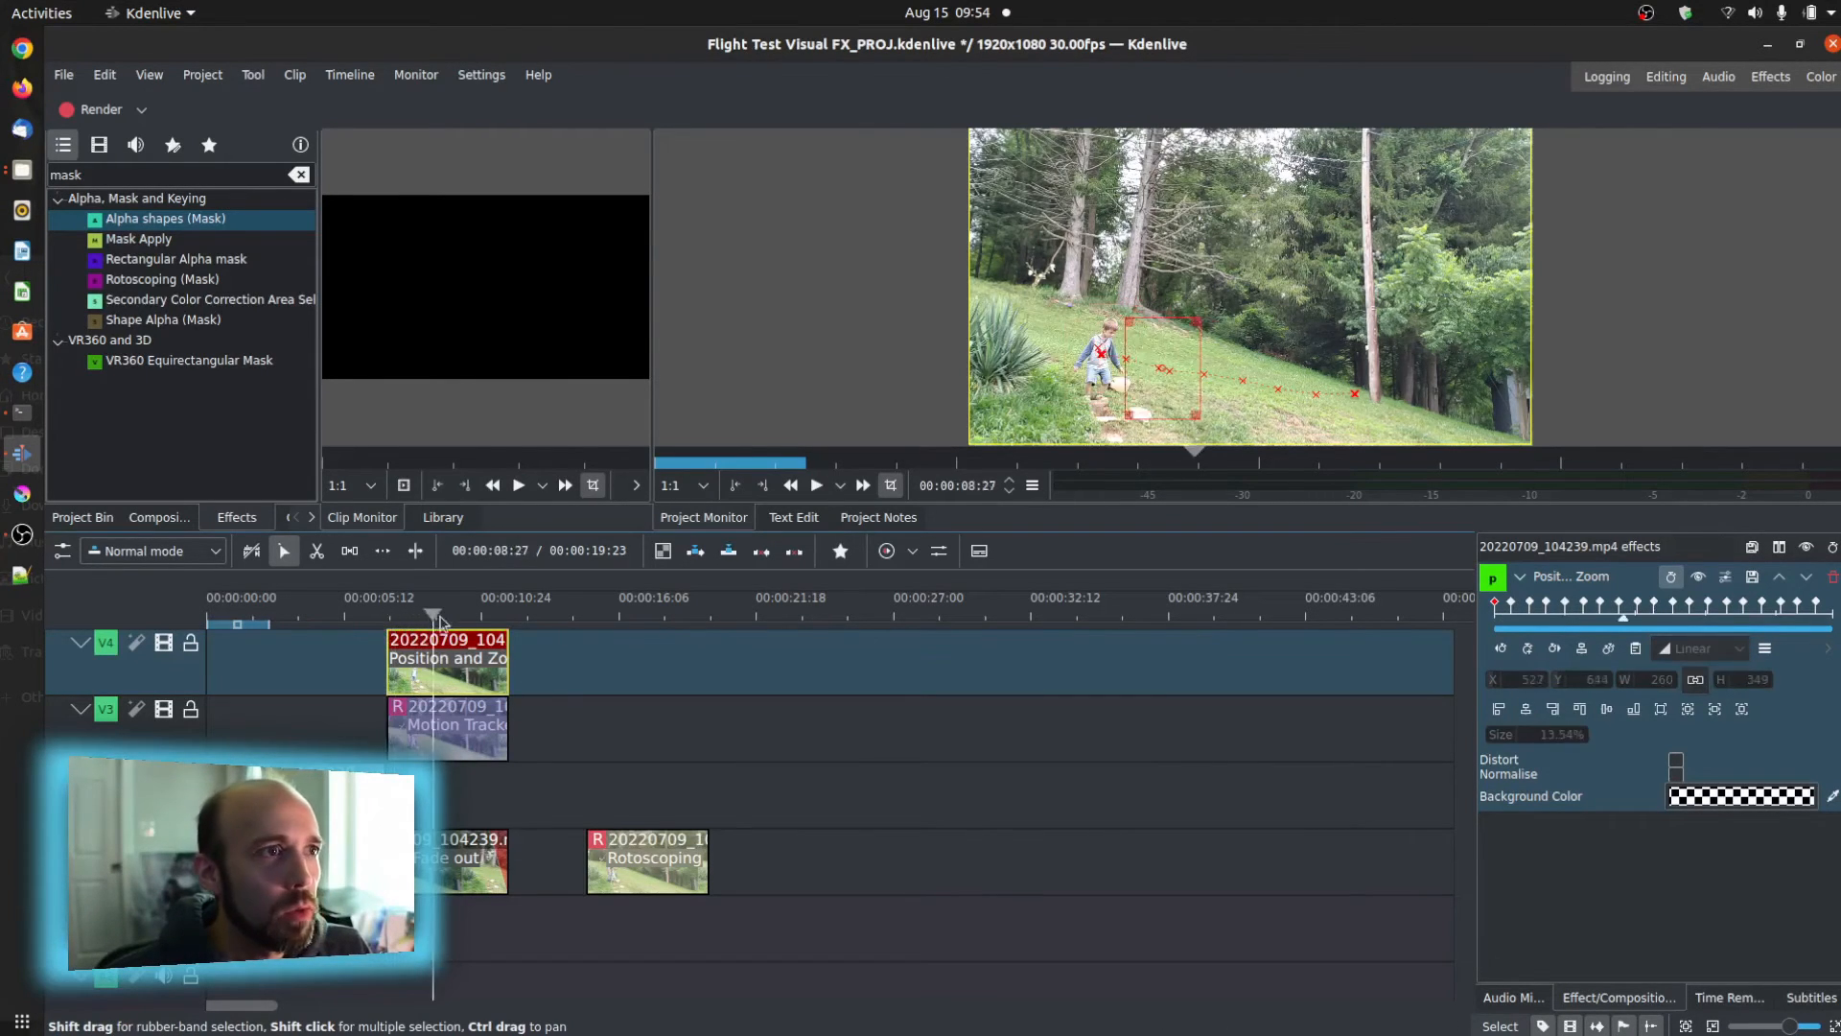
- Apply the copied keyframes to the top clip's Position and Zoom and select it to check the moving inset
click(481, 596)
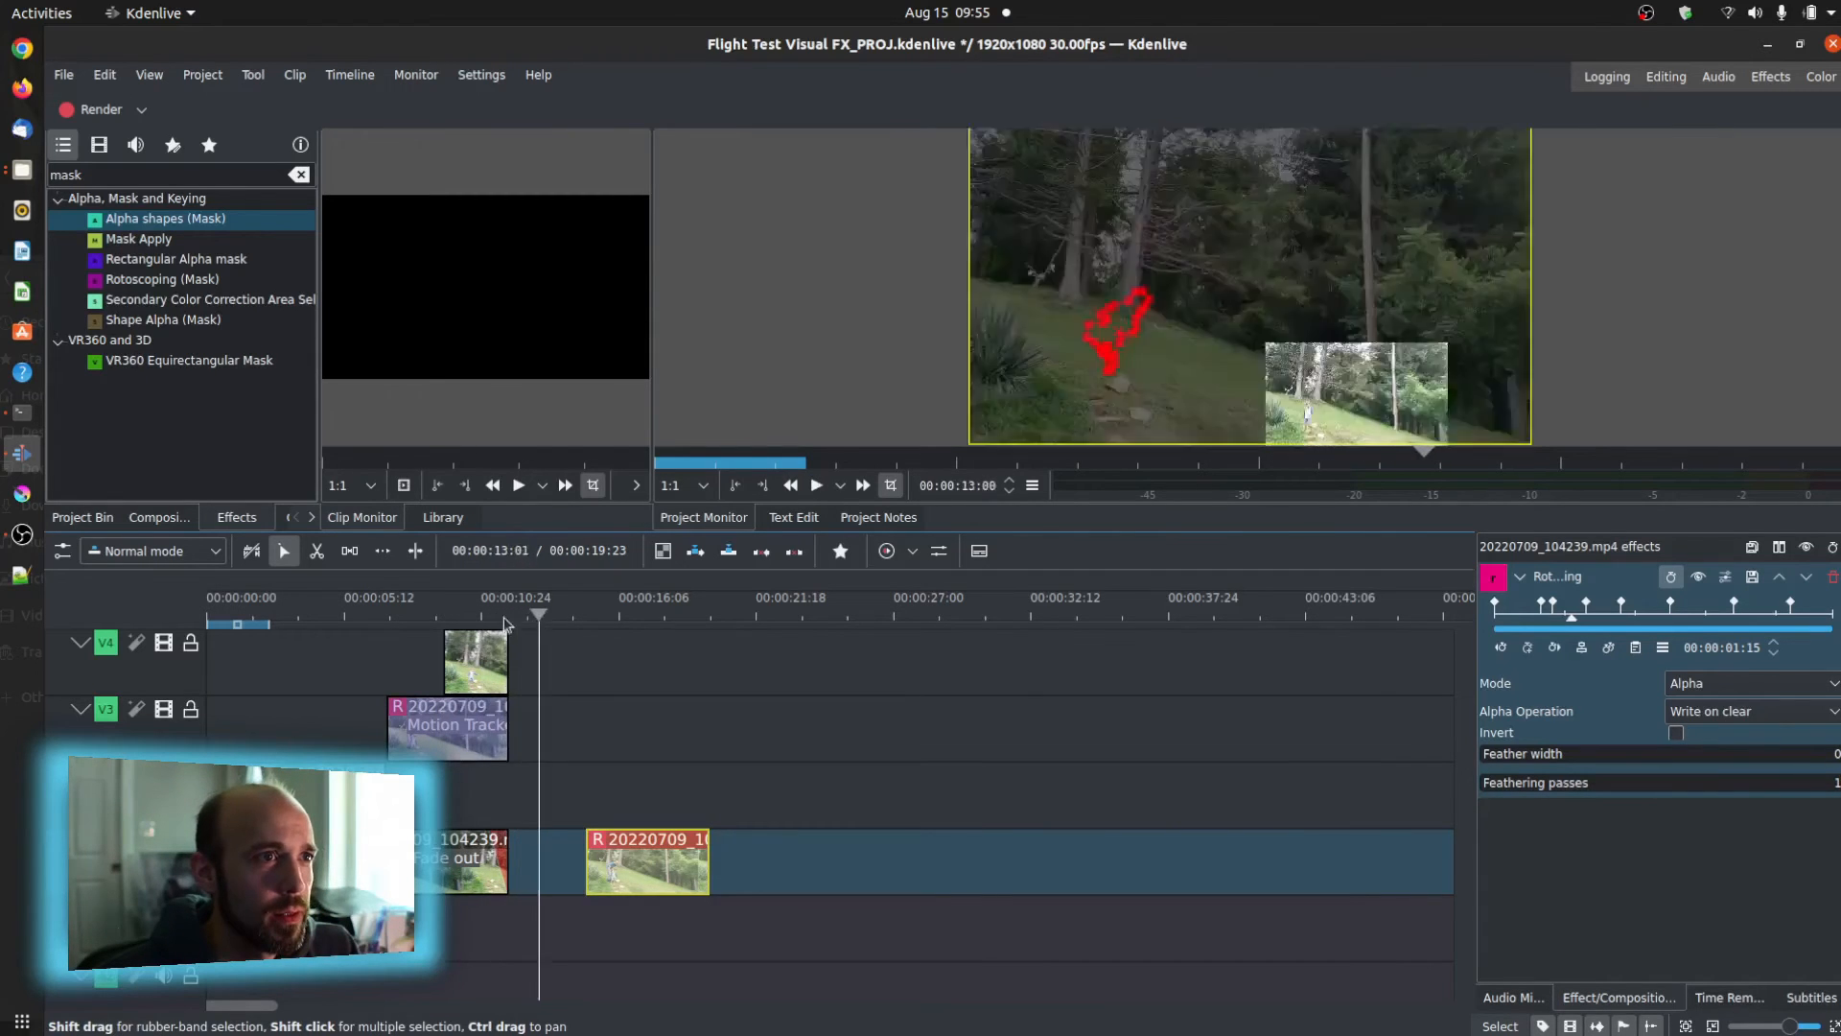
click(647, 861)
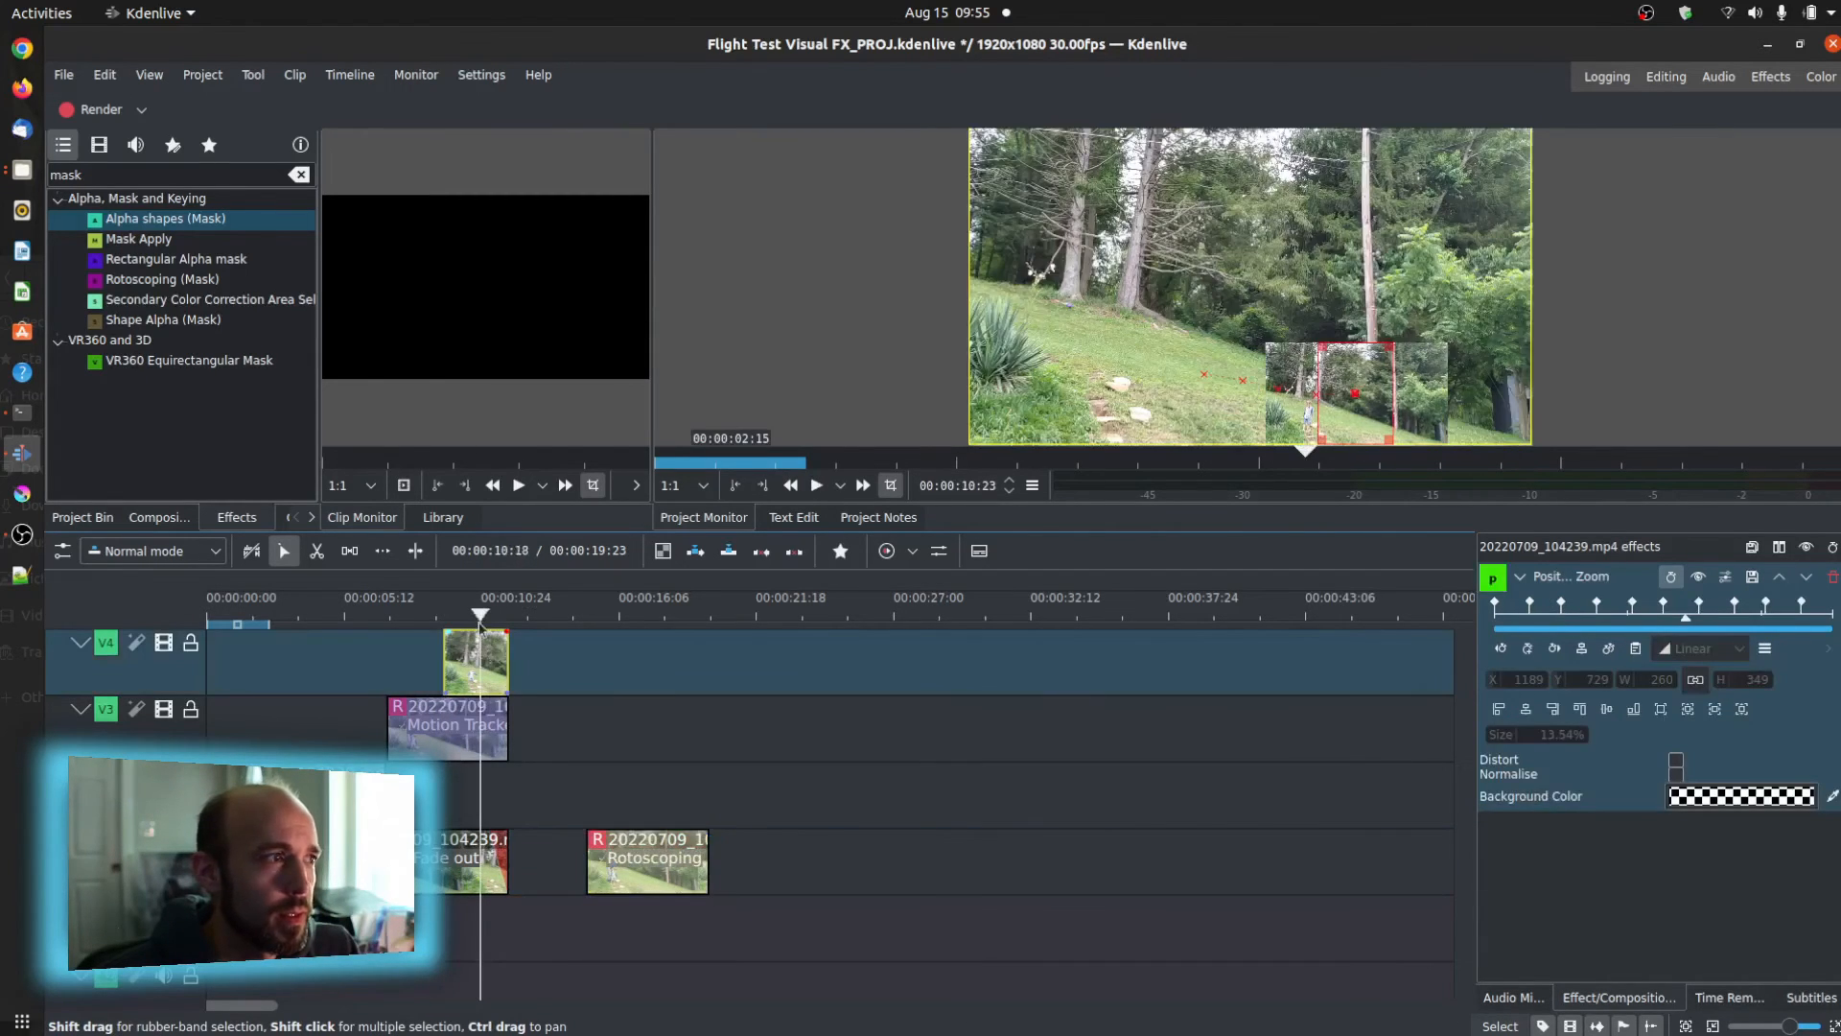